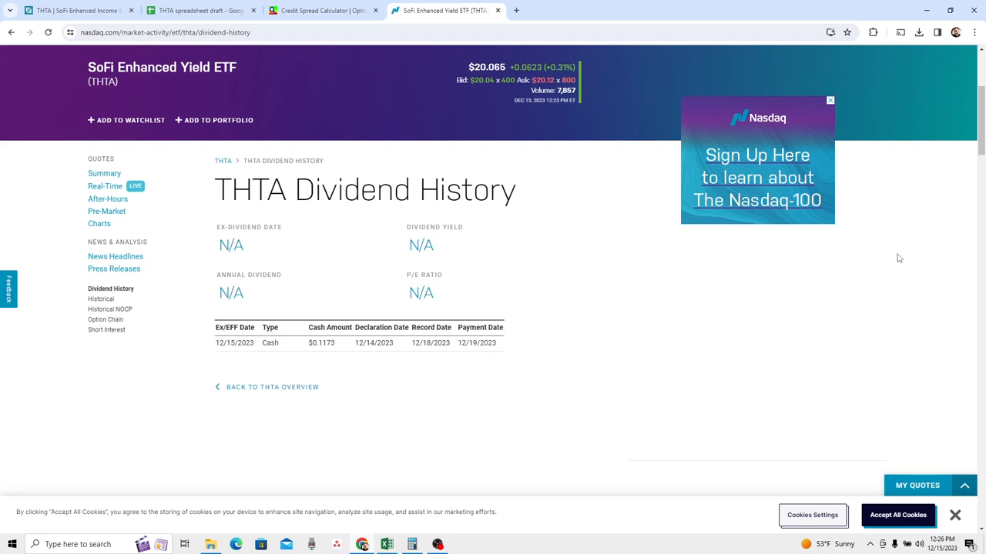
{"action": "mouse_move", "coordinate": [151, 81]}
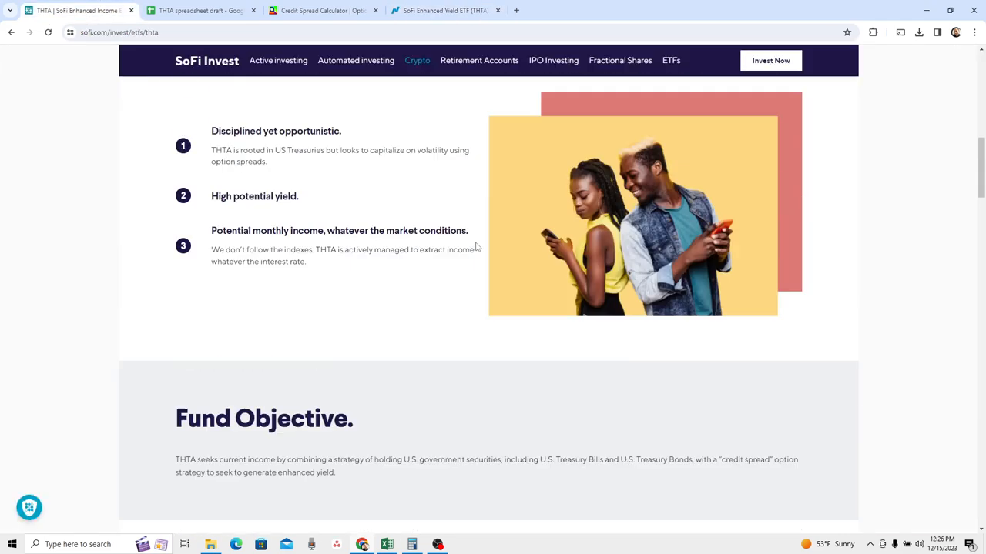
- Scroll the SoFi THTA page down to the Fund details section
{"action": "scroll", "scroll_direction": "up", "scroll_amount": 3}
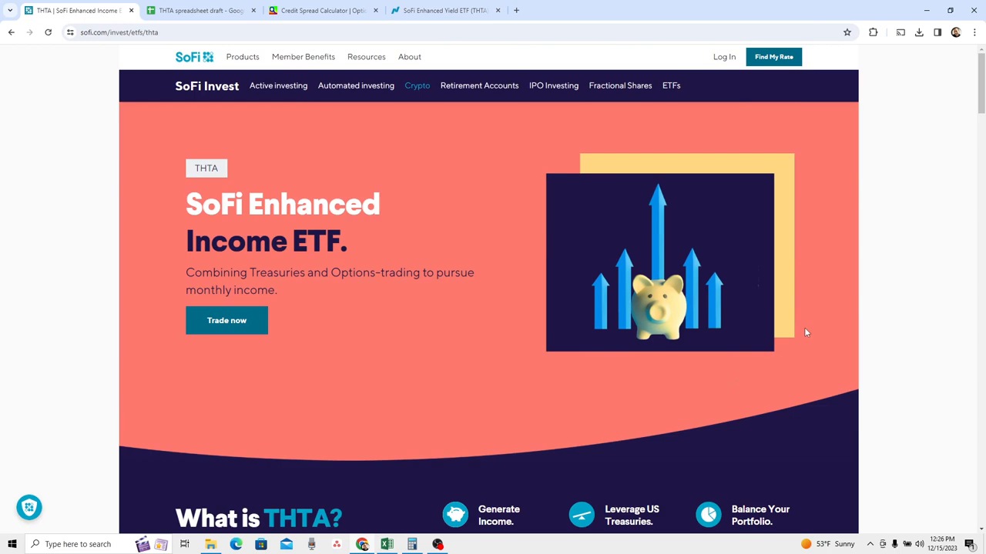
{"action": "scroll", "scroll_direction": "down", "scroll_amount": 3}
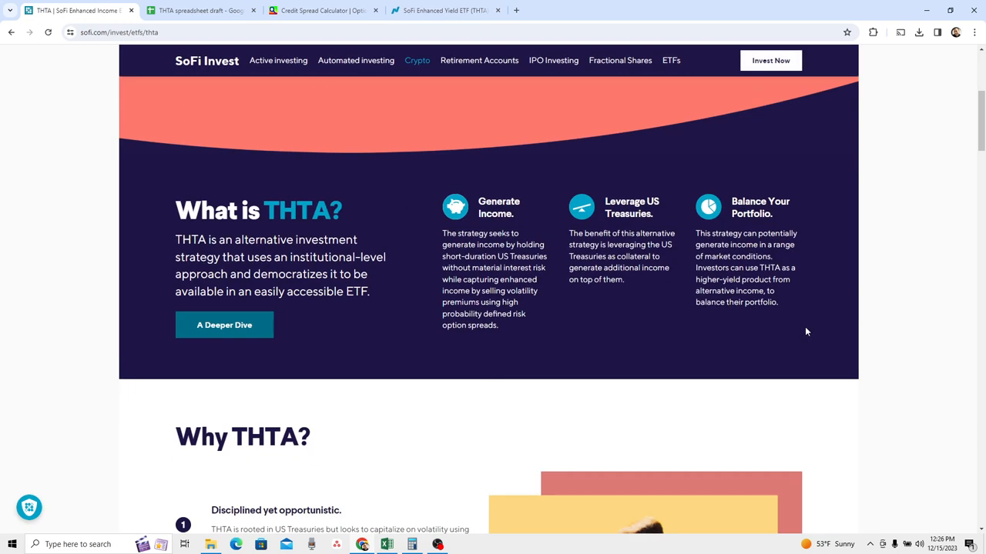
{"action": "scroll", "scroll_direction": "down", "scroll_amount": 3}
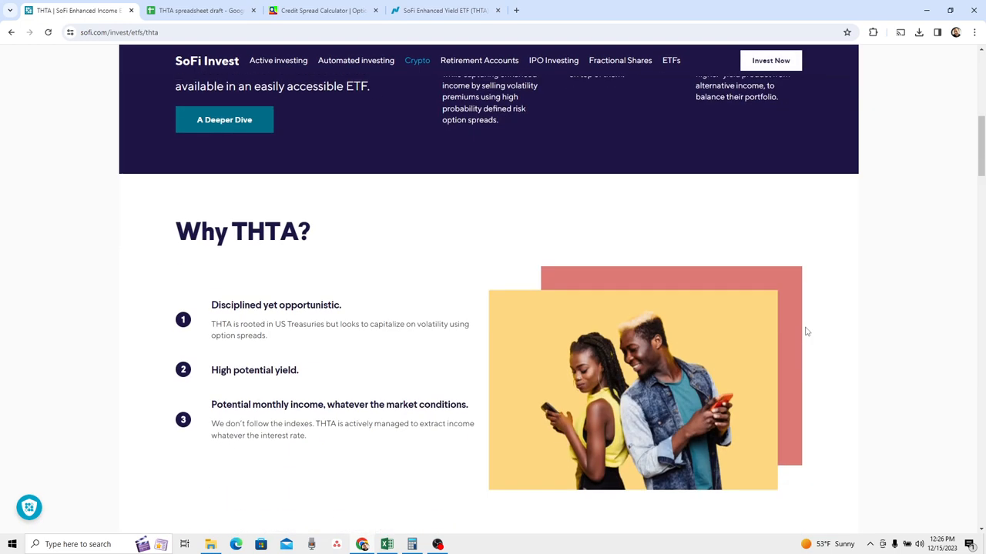
{"action": "scroll", "scroll_direction": "down", "scroll_amount": 3}
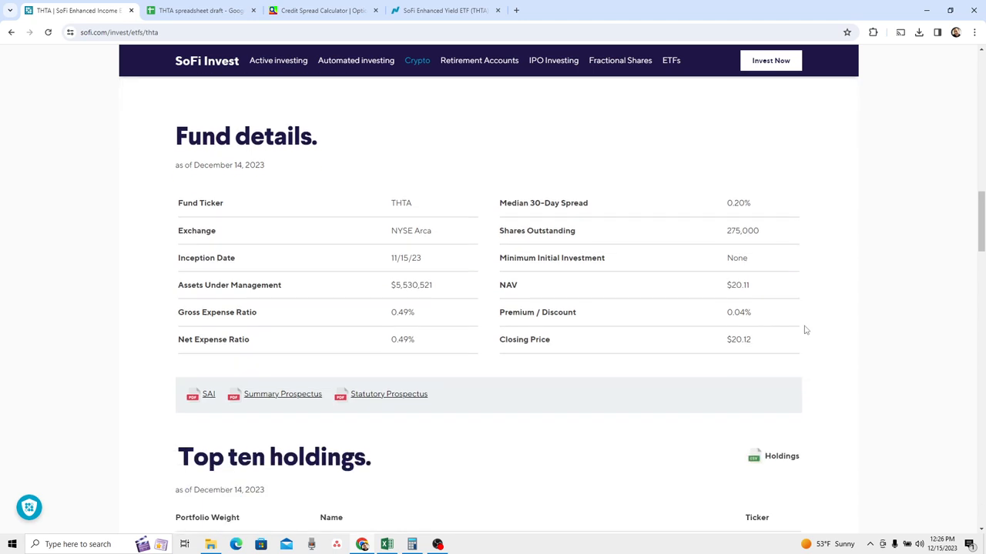
{"action": "mouse_move", "coordinate": [215, 177]}
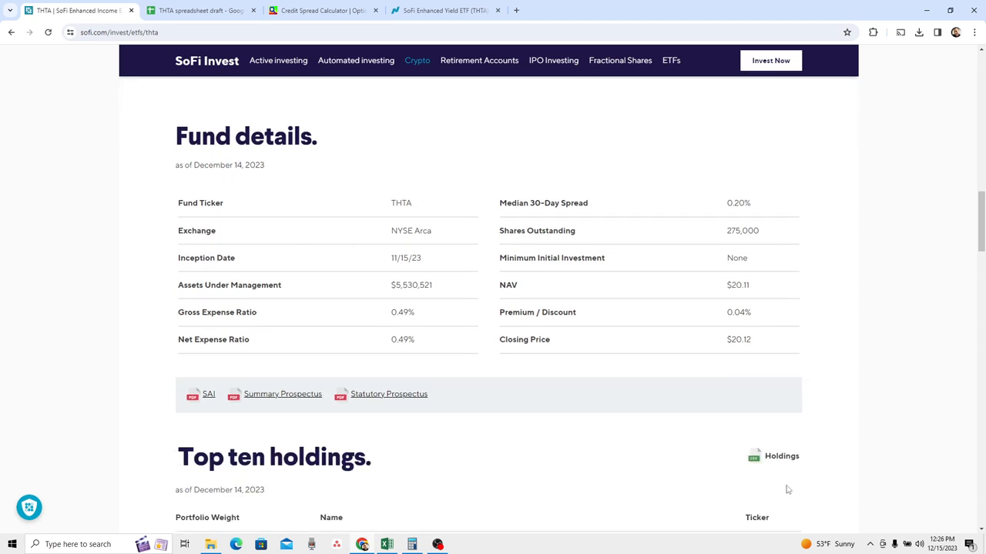
{"action": "left_click", "coordinate": [941, 545]}
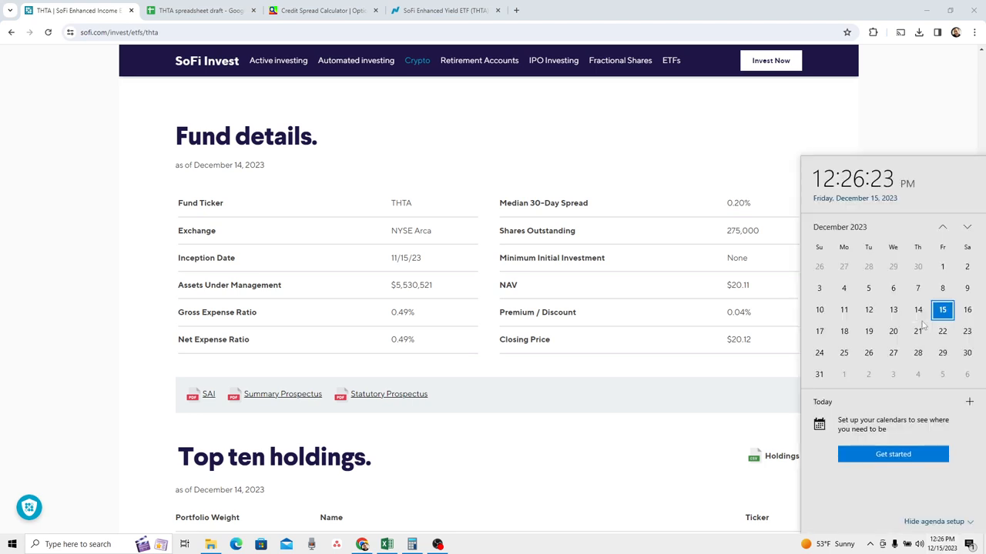
{"action": "left_click", "coordinate": [918, 309]}
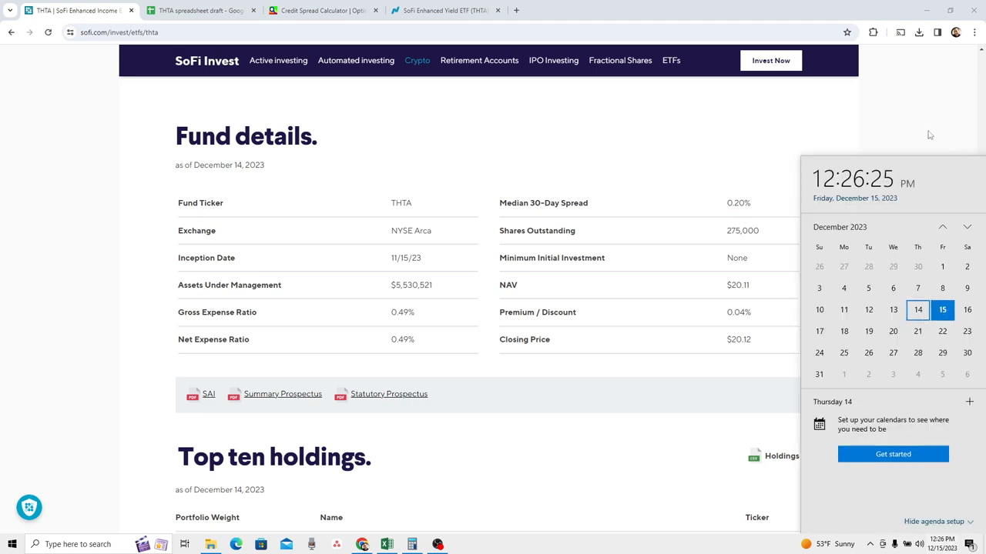
{"action": "left_click", "coordinate": [416, 317]}
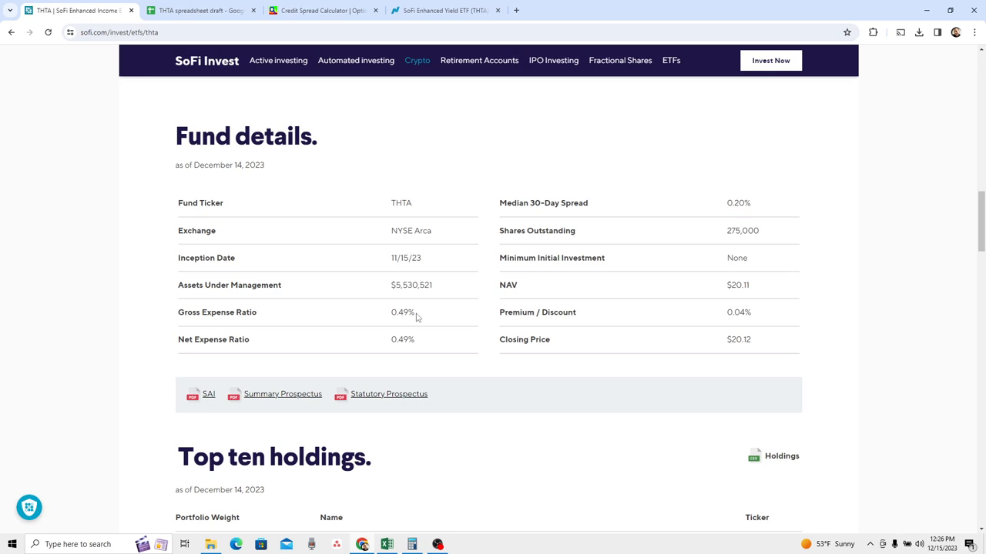
{"action": "mouse_move", "coordinate": [413, 305]}
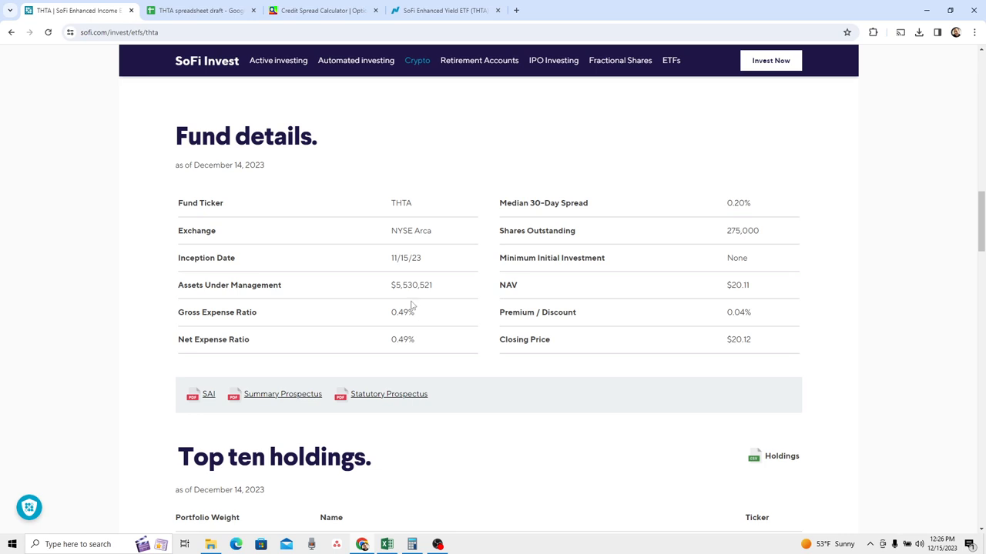
{"action": "mouse_move", "coordinate": [413, 296]}
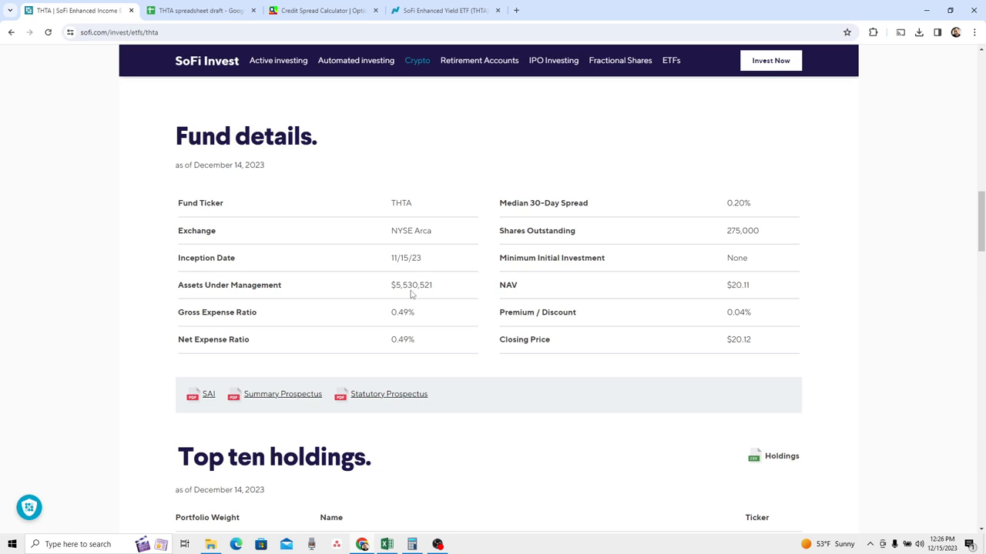
{"action": "mouse_move", "coordinate": [433, 299]}
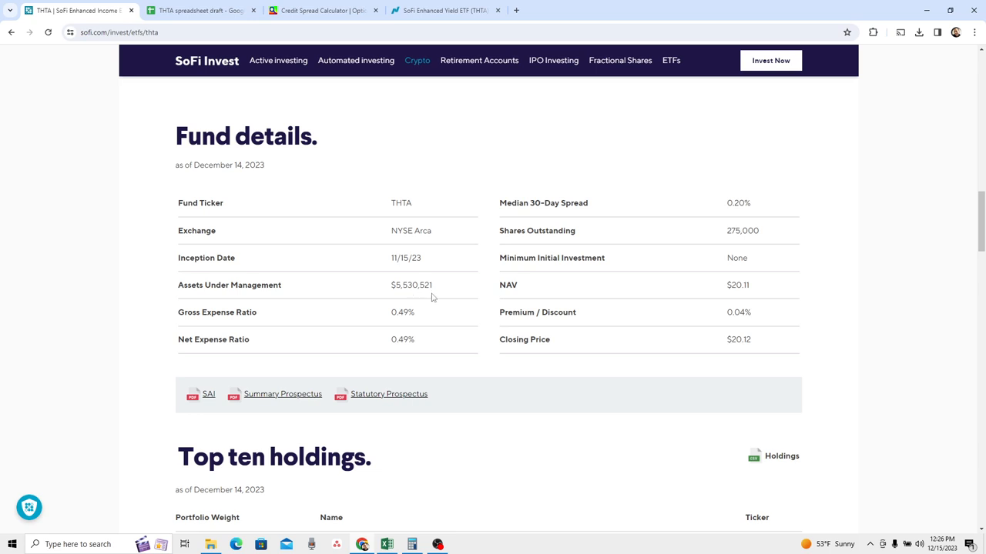
{"action": "mouse_move", "coordinate": [752, 231]}
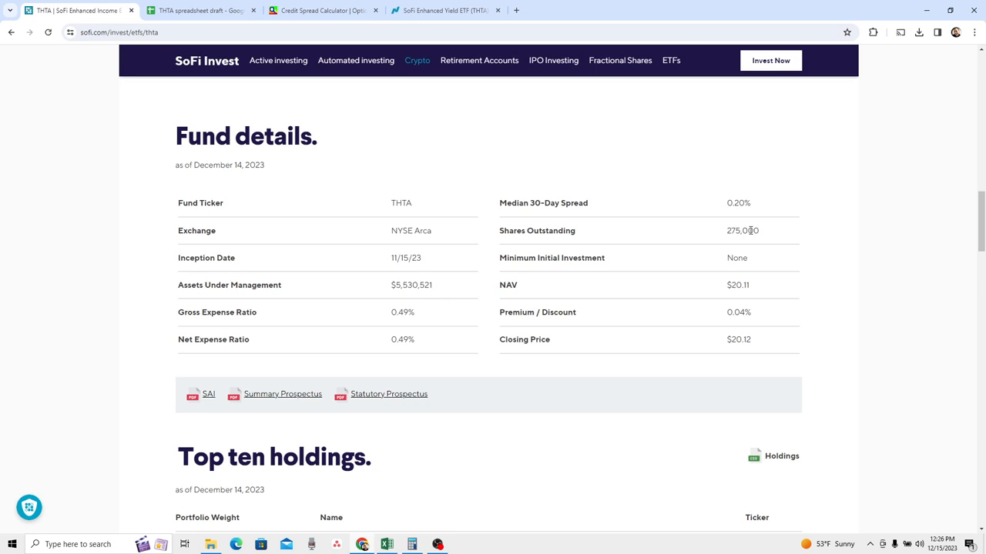
{"action": "mouse_move", "coordinate": [752, 232]}
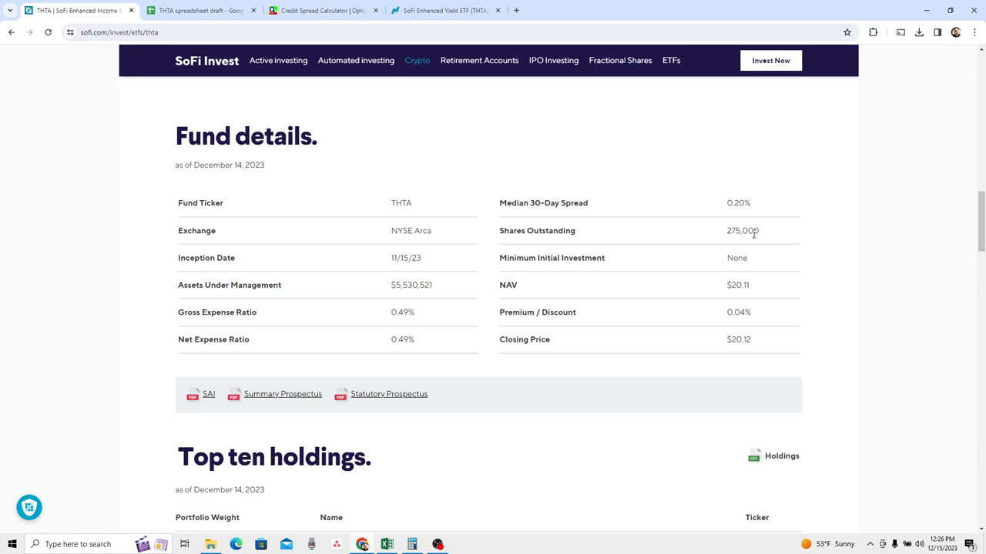
{"action": "mouse_move", "coordinate": [820, 296]}
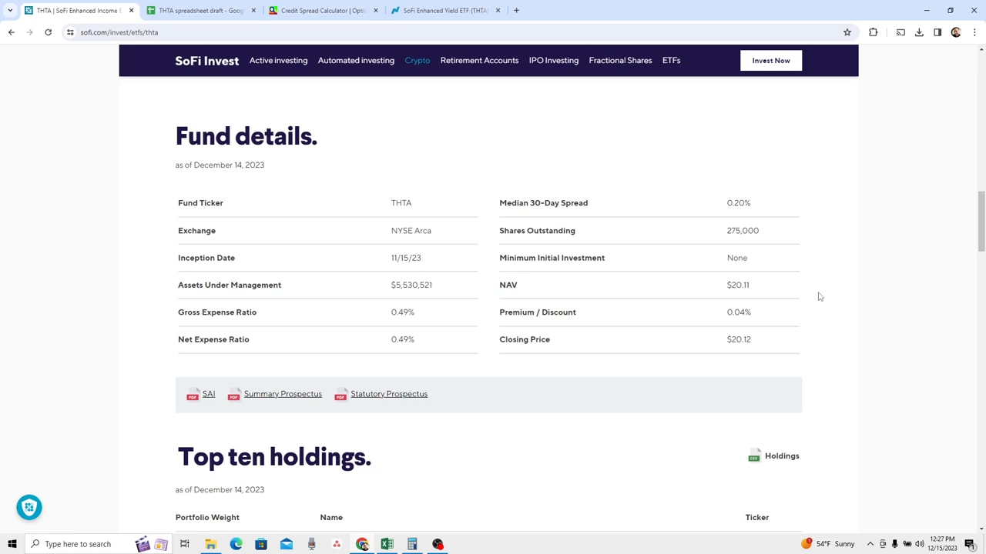
- Scroll down to the THTA top ten holdings table with the 12/08/23 Spxw put rows
{"action": "scroll", "scroll_direction": "down", "scroll_amount": 3}
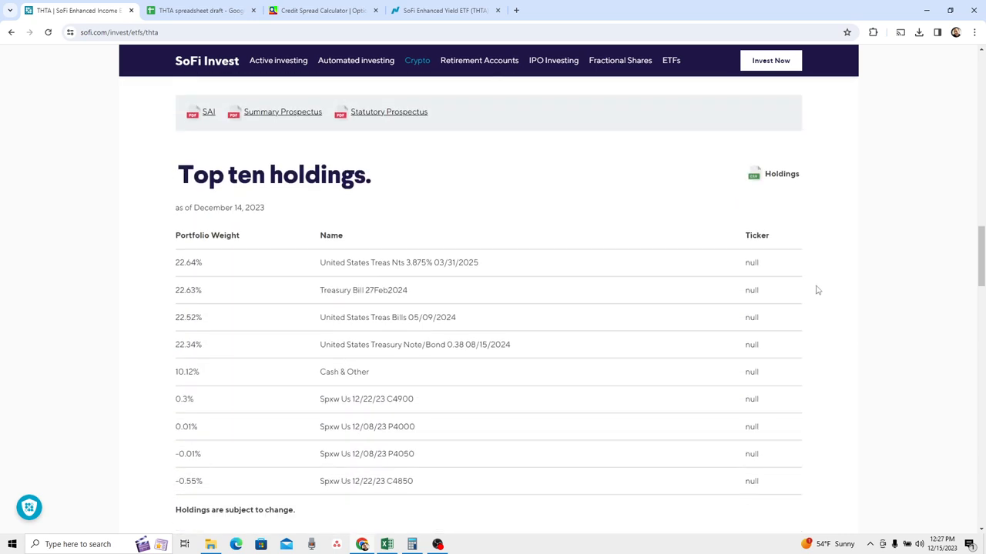
{"action": "scroll", "scroll_direction": "down", "scroll_amount": 3}
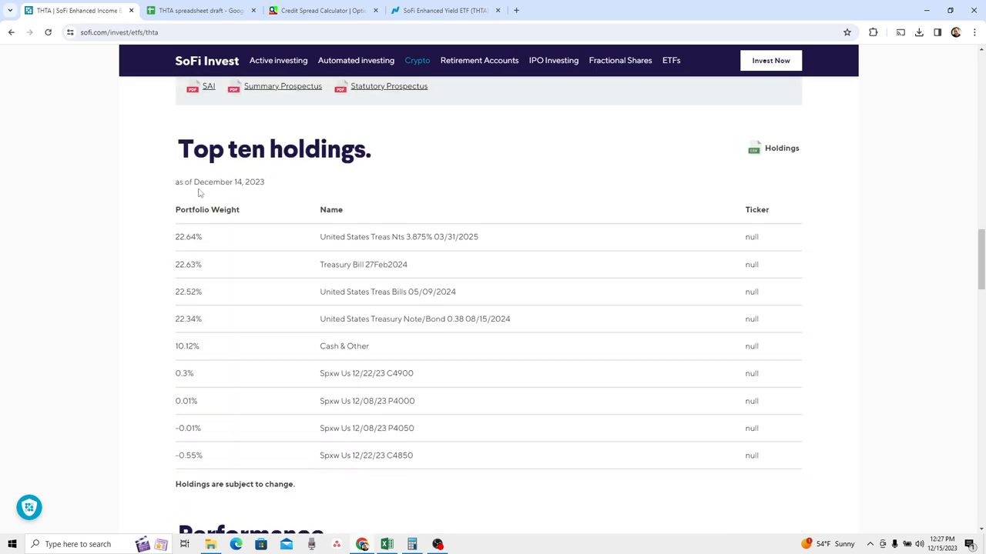
{"action": "mouse_move", "coordinate": [506, 255]}
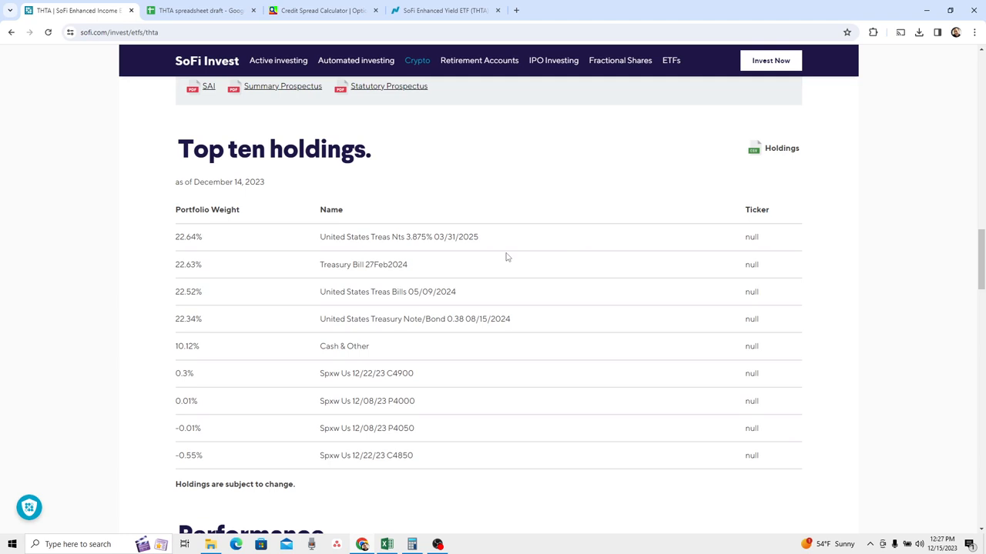
{"action": "mouse_move", "coordinate": [401, 304]}
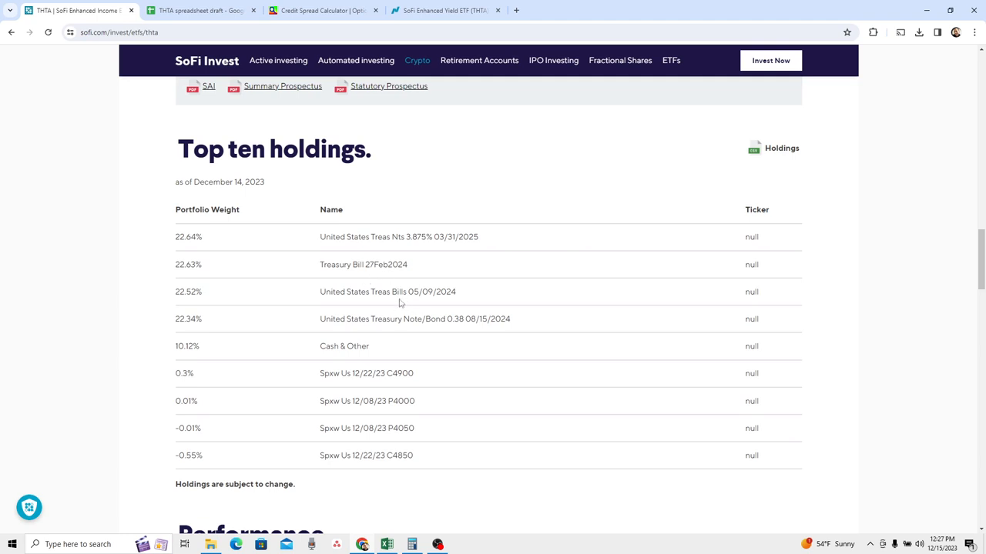
{"action": "mouse_move", "coordinate": [764, 265]}
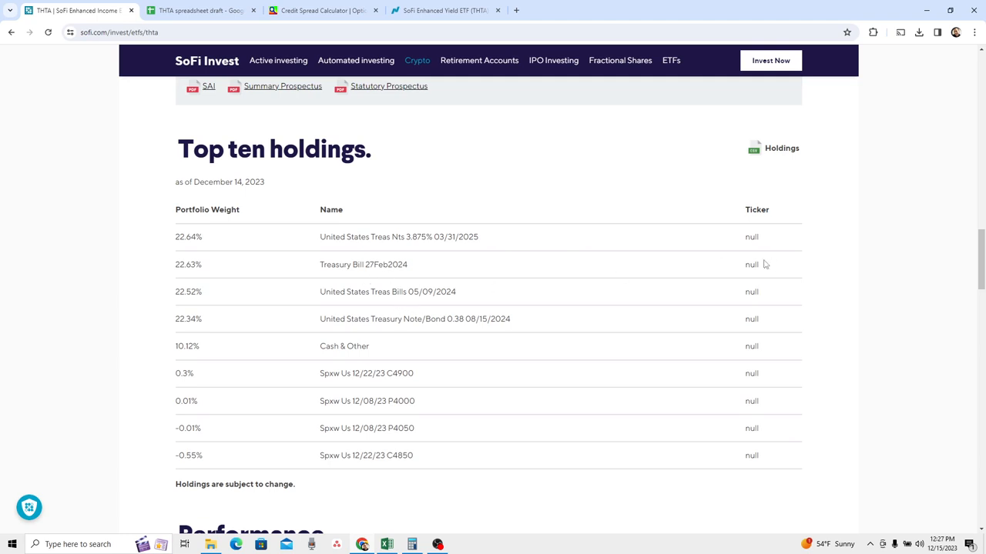
{"action": "mouse_move", "coordinate": [832, 358]}
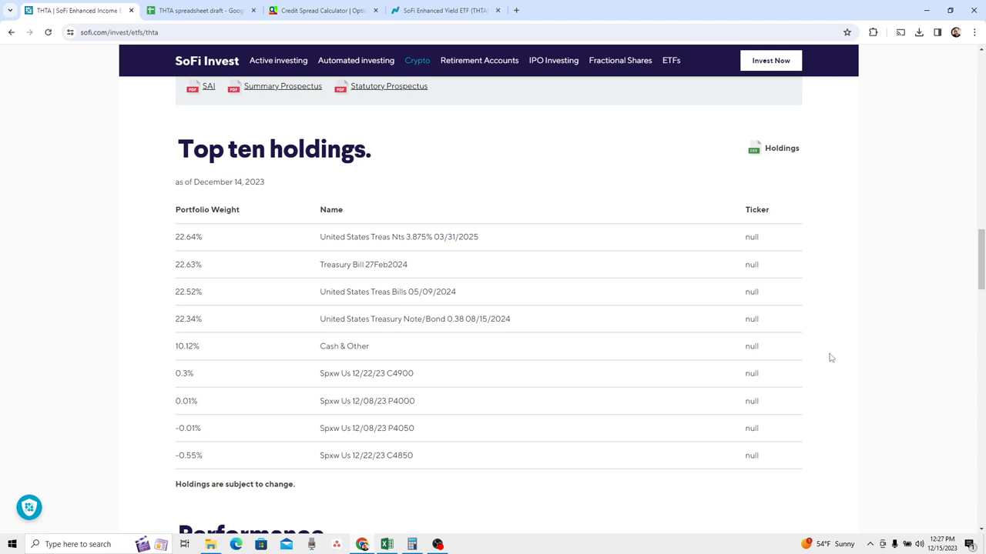
{"action": "mouse_move", "coordinate": [208, 418]}
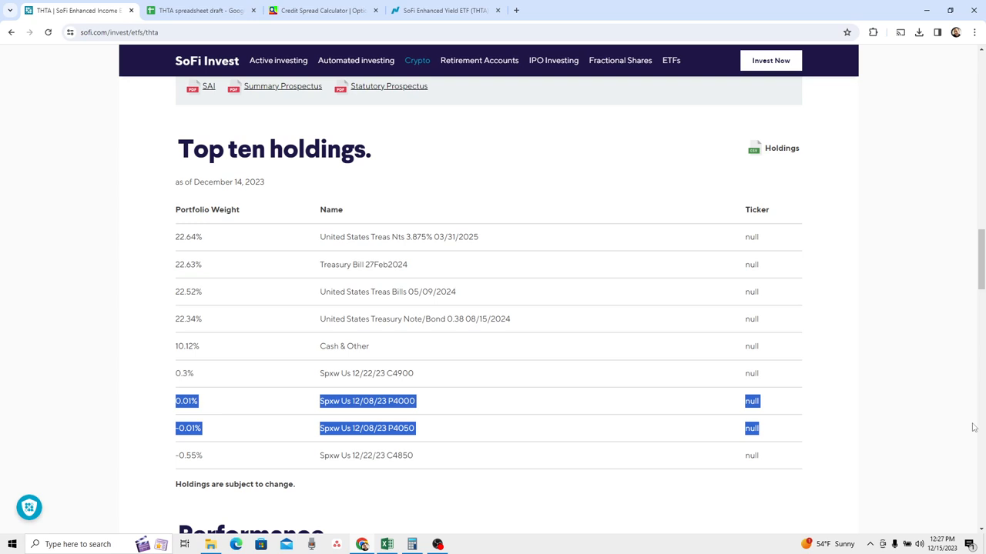
- Select the SPXW option rows in the THTA top ten holdings table
{"action": "left_click", "coordinate": [946, 545]}
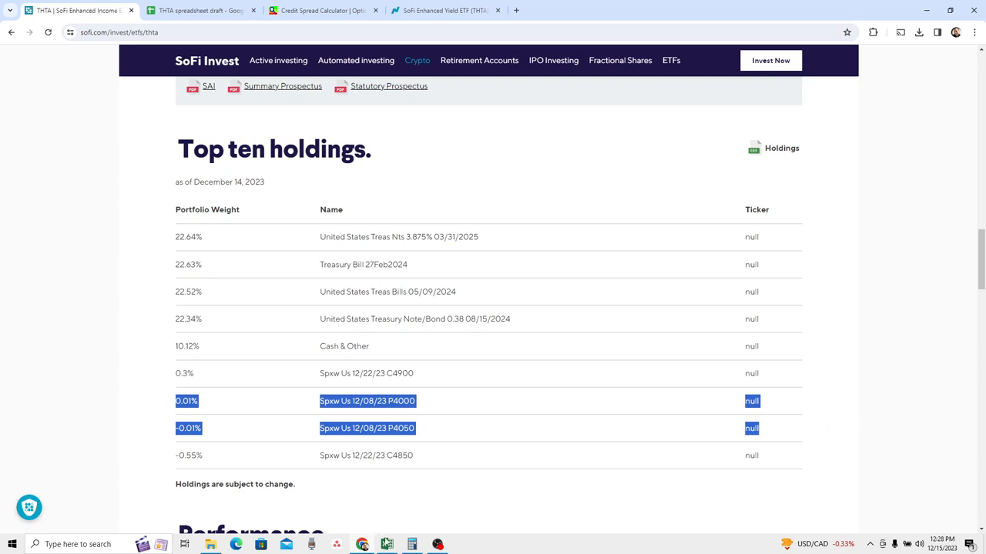
{"action": "mouse_move", "coordinate": [789, 192]}
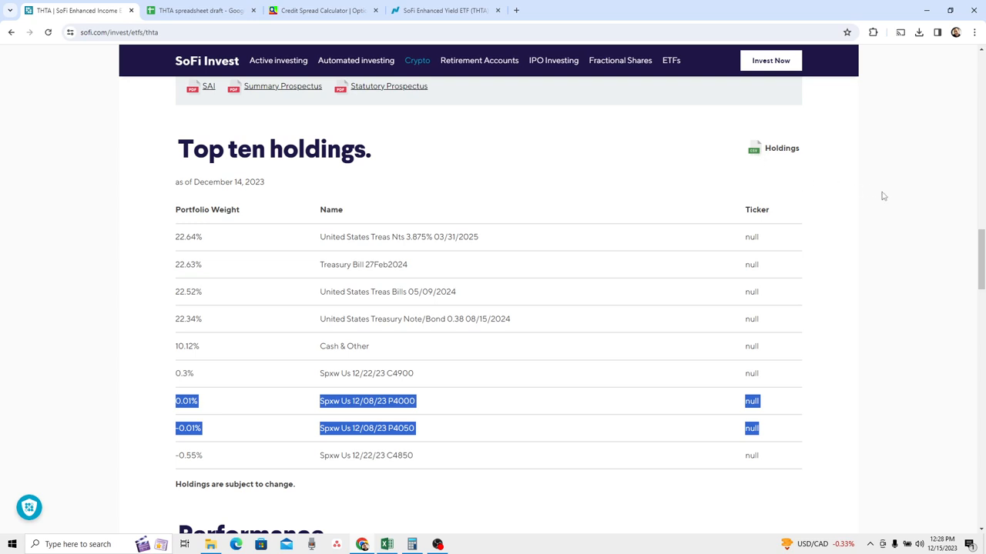
{"action": "mouse_move", "coordinate": [864, 195]}
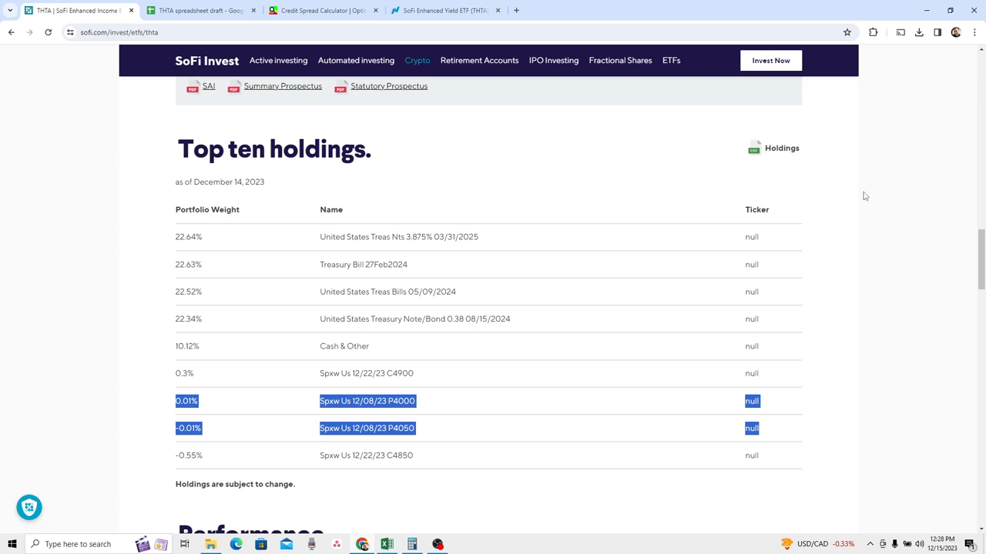
{"action": "mouse_move", "coordinate": [377, 505]}
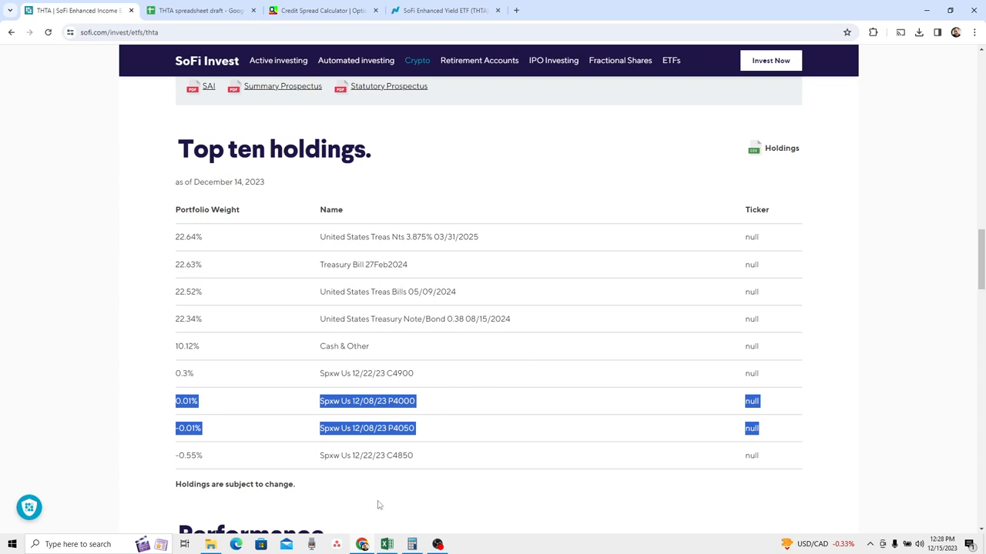
- Bring up the downloaded THTA holdings file in Excel, then return to the THTA spreadsheet draft
{"action": "left_click", "coordinate": [387, 546]}
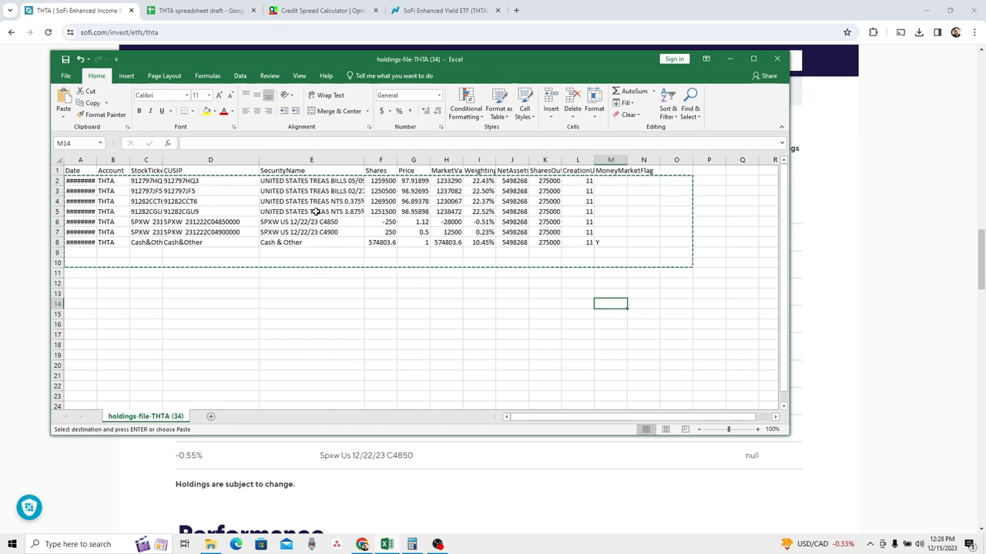
{"action": "mouse_move", "coordinate": [376, 272]}
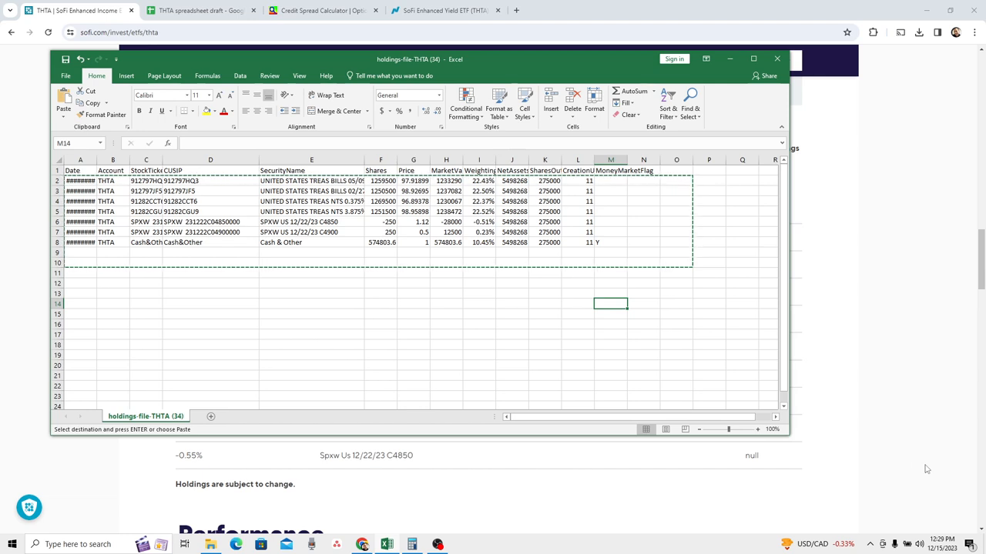
{"action": "mouse_move", "coordinate": [781, 348]}
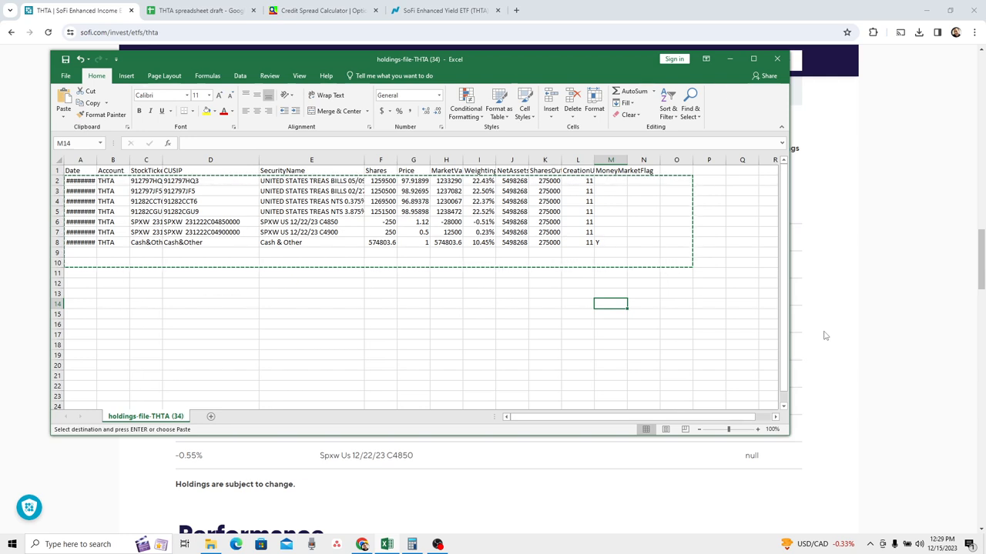
{"action": "mouse_move", "coordinate": [505, 281]}
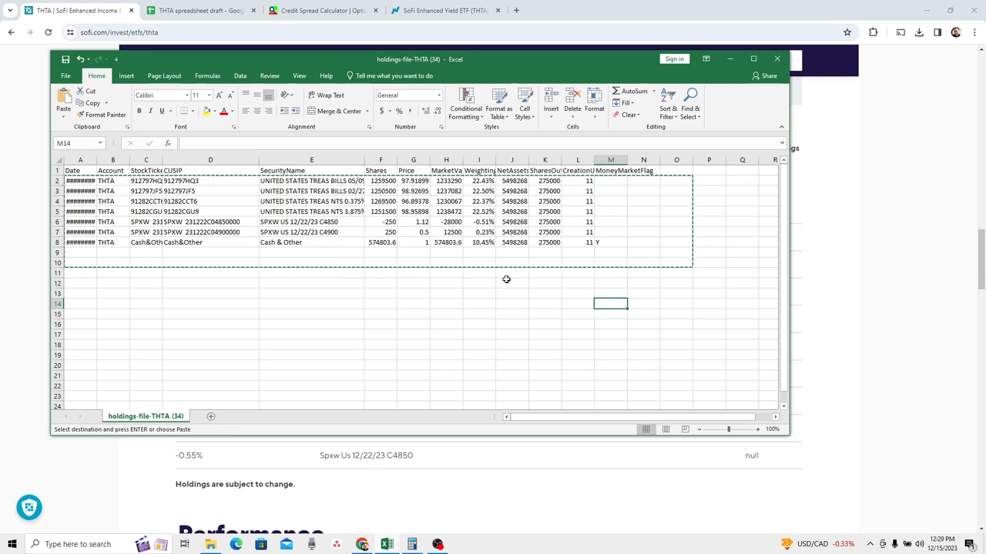
{"action": "mouse_move", "coordinate": [527, 247]}
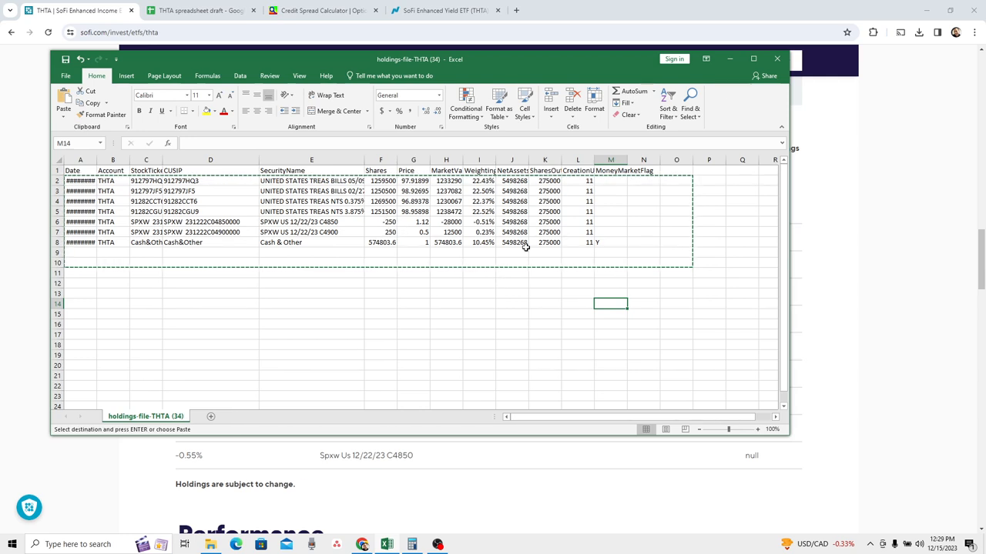
{"action": "mouse_move", "coordinate": [770, 293]}
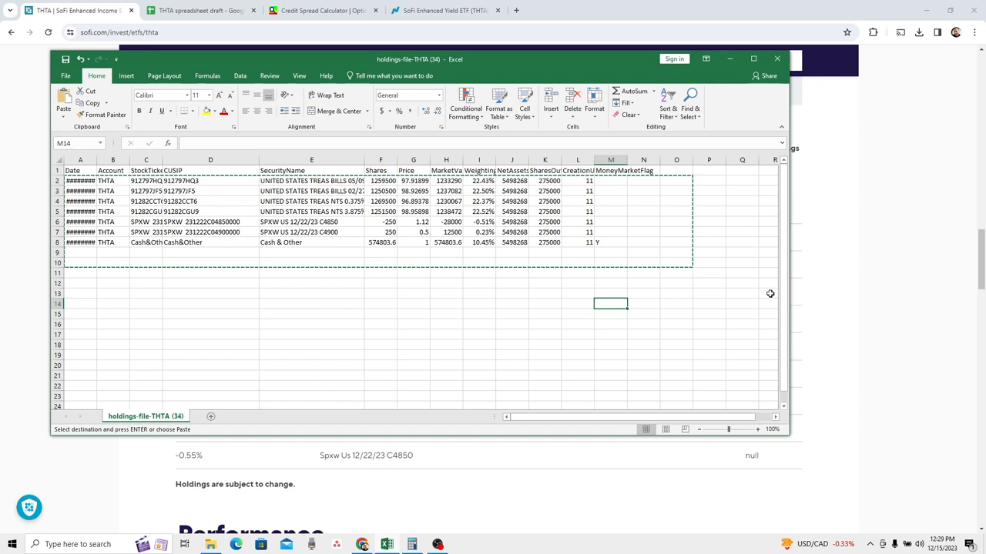
{"action": "mouse_move", "coordinate": [927, 274]}
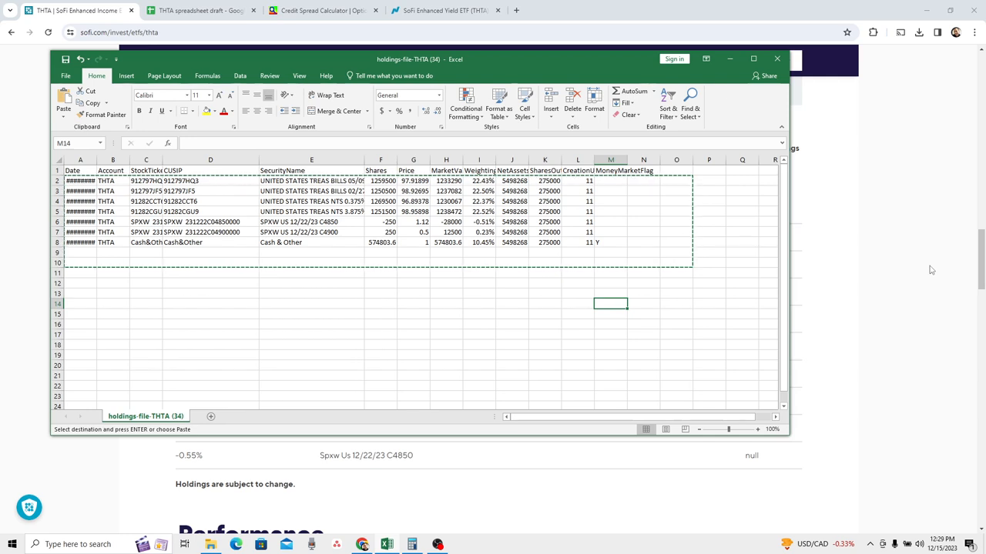
{"action": "mouse_move", "coordinate": [933, 379]}
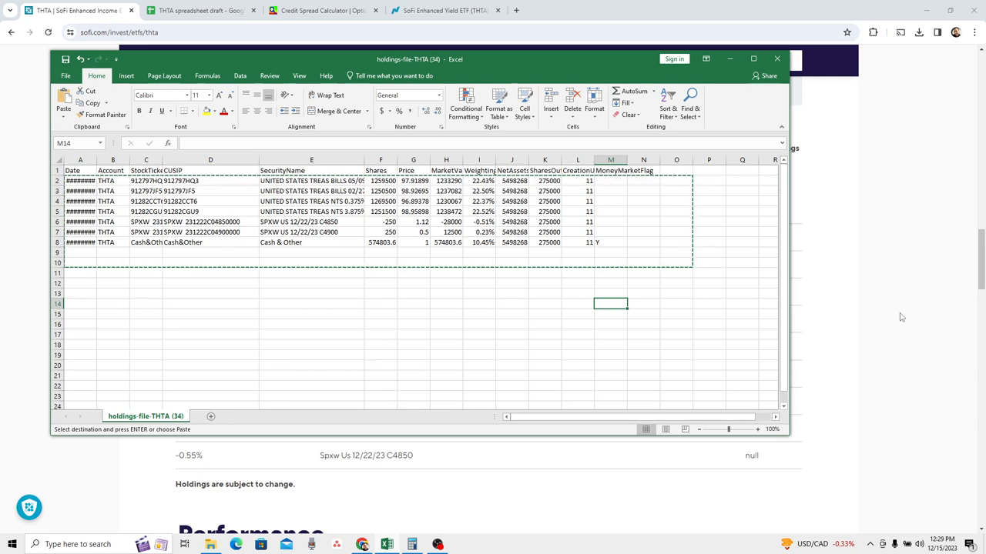
{"action": "mouse_move", "coordinate": [336, 247]}
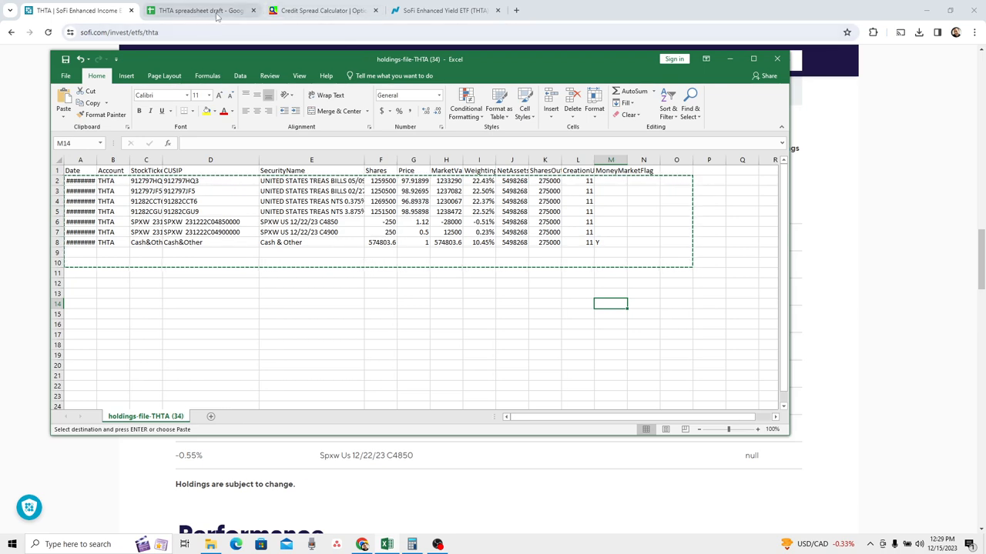
{"action": "left_click", "coordinate": [200, 9]}
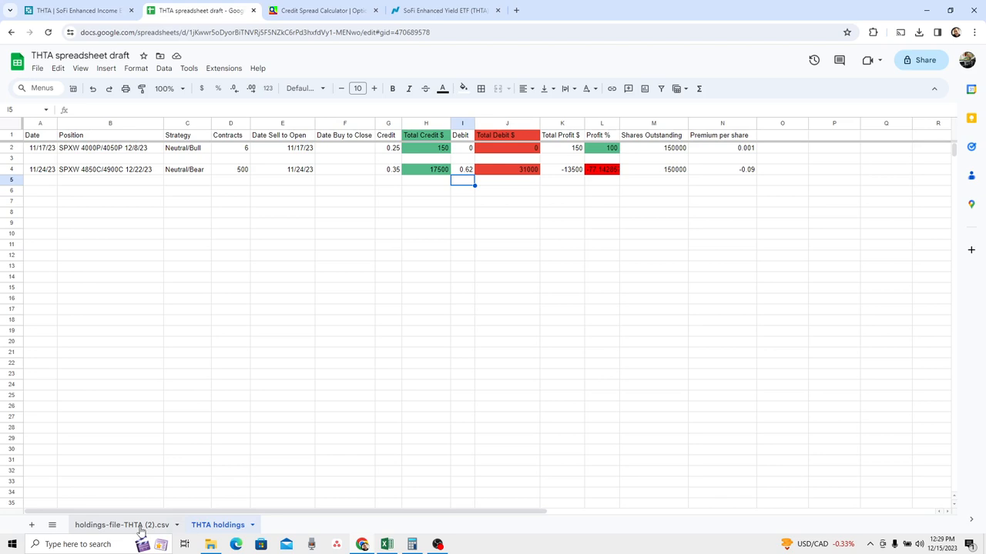
{"action": "left_click", "coordinate": [120, 523]}
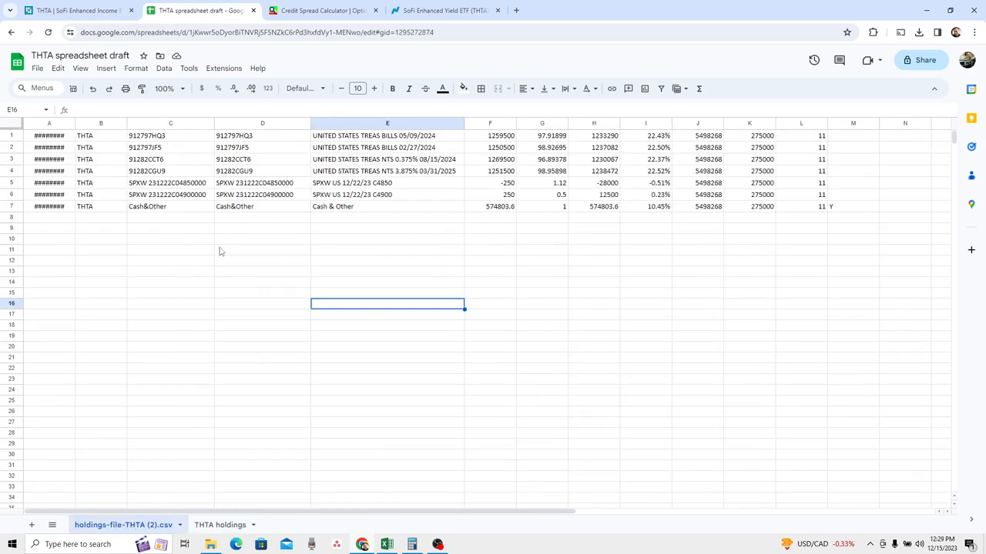
{"action": "mouse_move", "coordinate": [495, 183]}
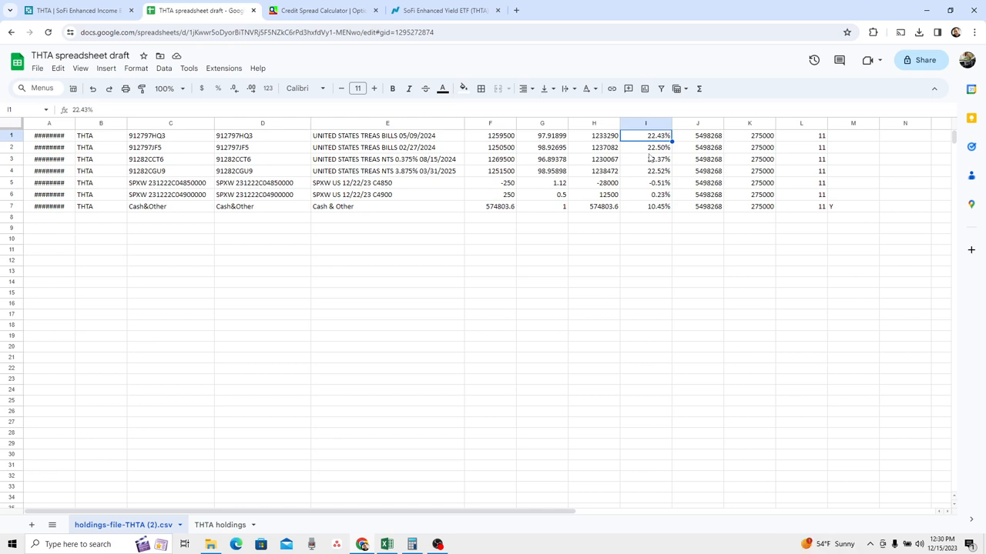
{"action": "left_click", "coordinate": [645, 148]}
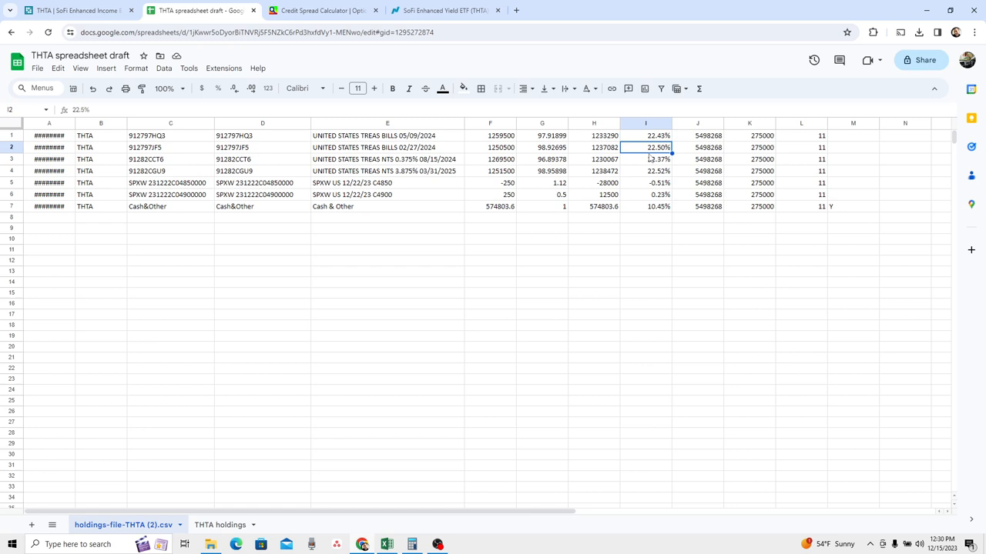
{"action": "left_click", "coordinate": [645, 136]}
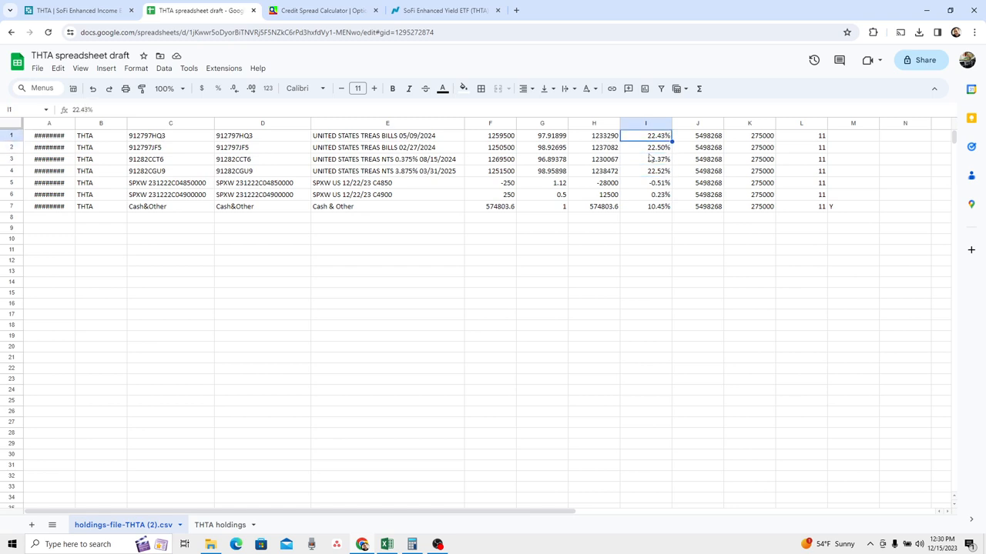
{"action": "mouse_move", "coordinate": [650, 159]}
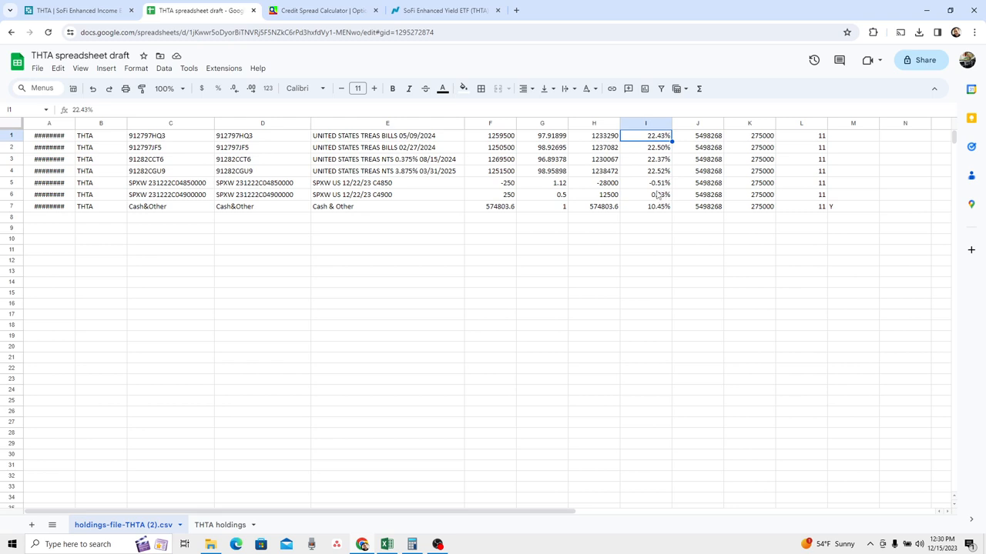
{"action": "mouse_move", "coordinate": [656, 194]}
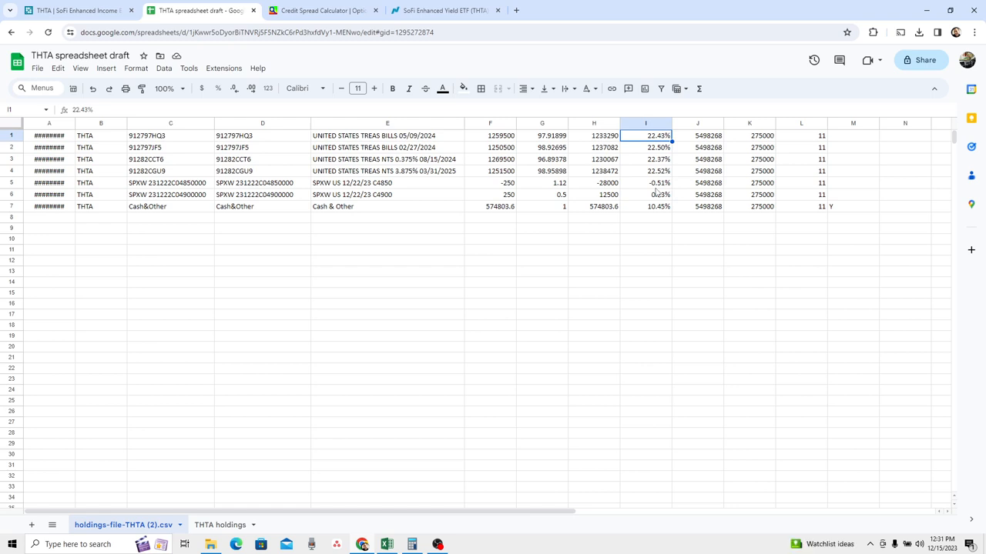
{"action": "mouse_move", "coordinate": [462, 201]}
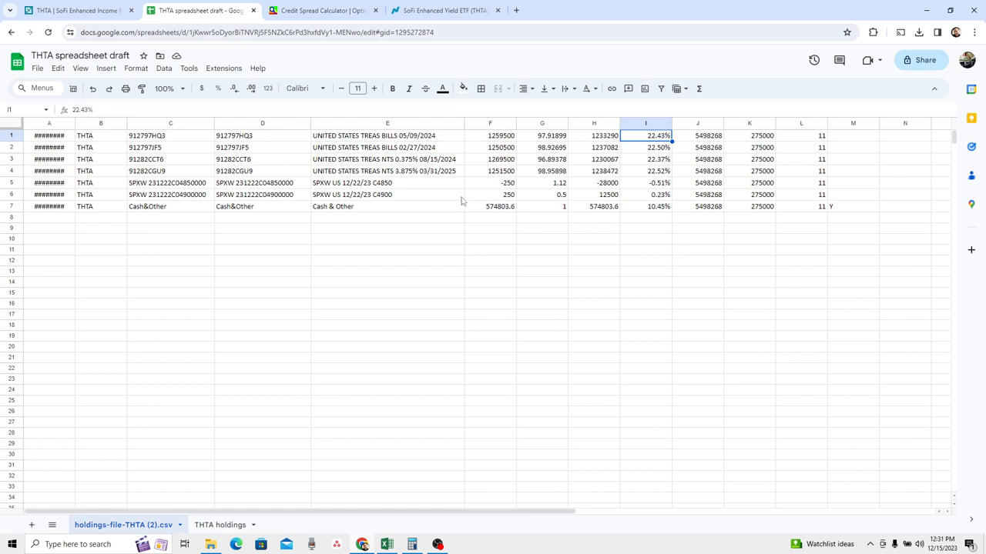
{"action": "mouse_move", "coordinate": [459, 143]}
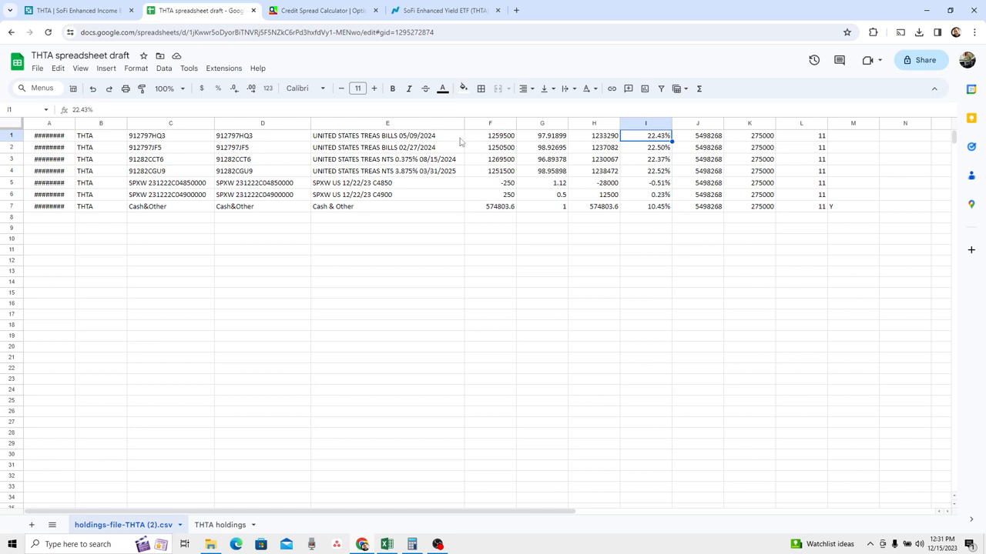
{"action": "mouse_move", "coordinate": [539, 216]}
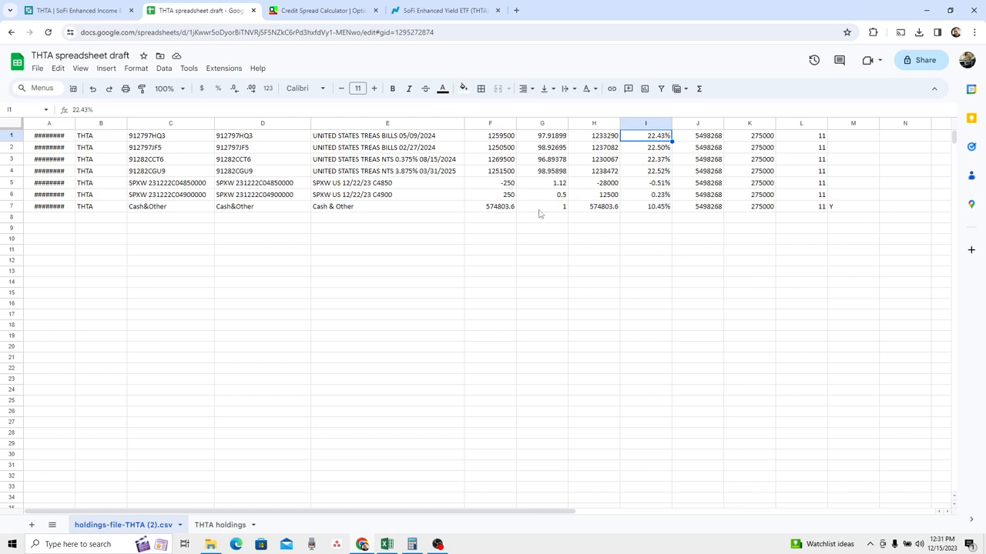
{"action": "mouse_move", "coordinate": [325, 209]}
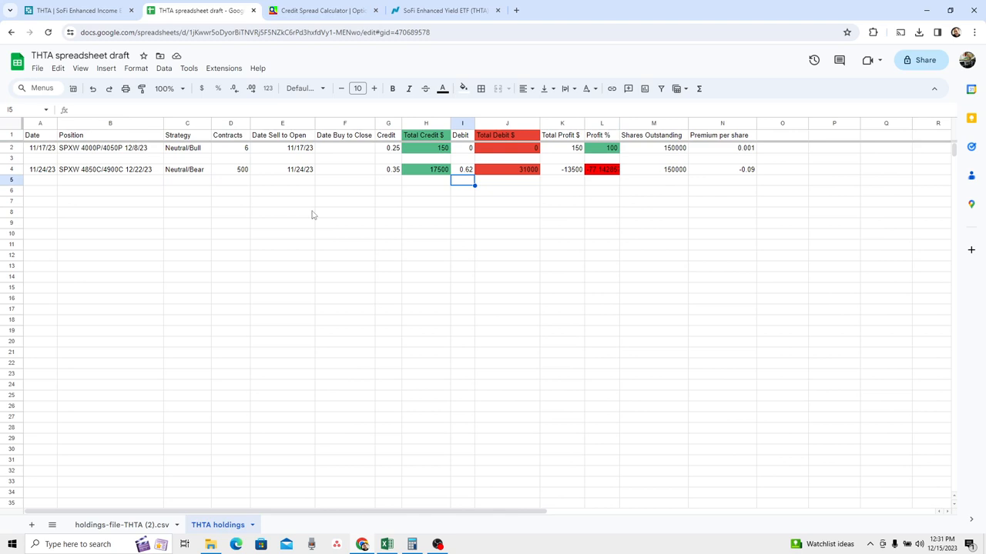
- Check the second trade's contract count and the 1.12 SPXW C4850 price, then go to the credit spread calculator
{"action": "left_click", "coordinate": [231, 169]}
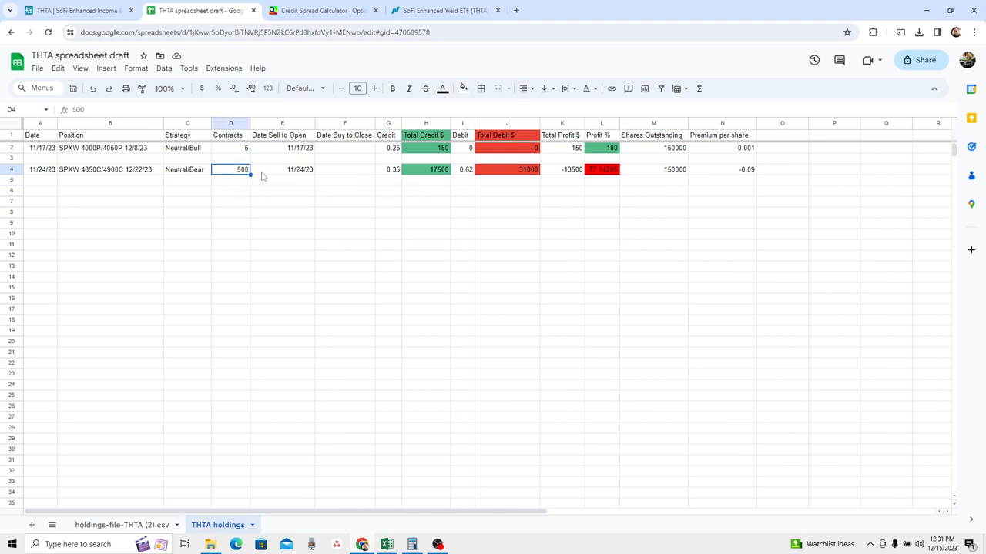
{"action": "mouse_move", "coordinate": [277, 185]}
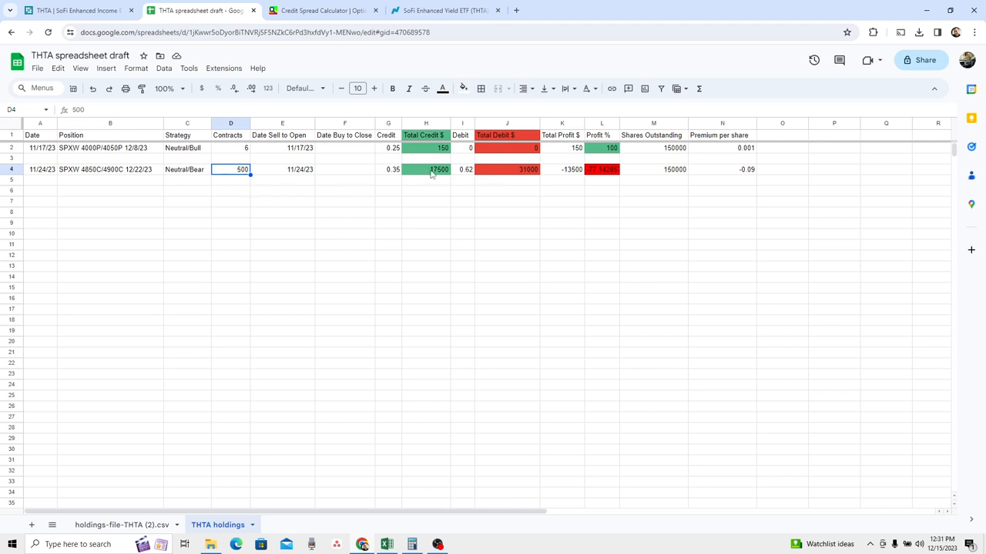
{"action": "mouse_move", "coordinate": [465, 177]}
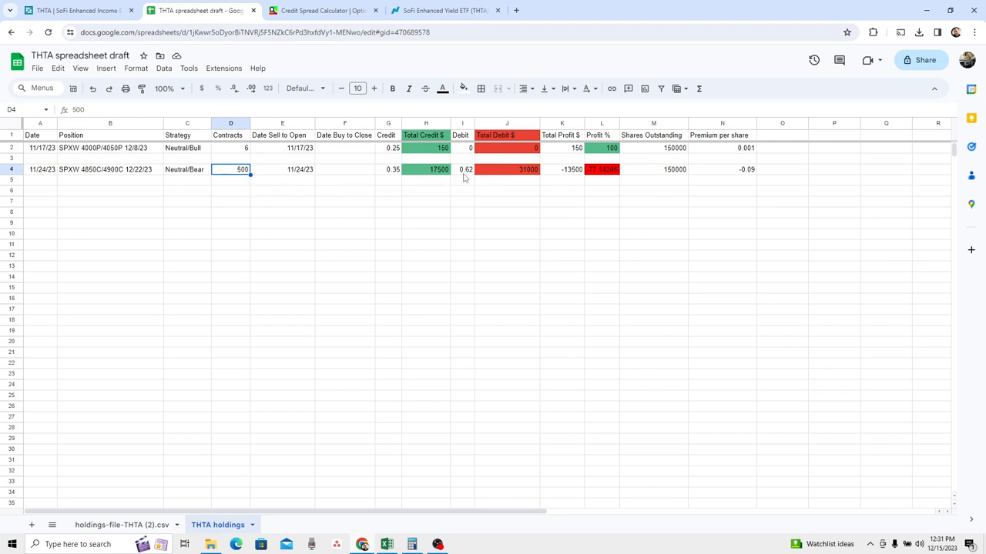
{"action": "left_click", "coordinate": [462, 169]}
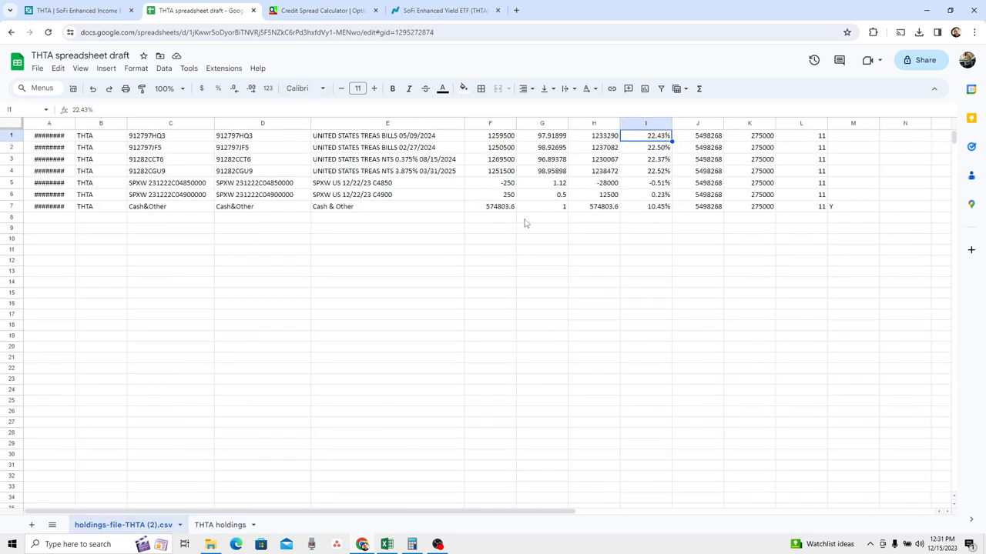
{"action": "left_click", "coordinate": [542, 181]}
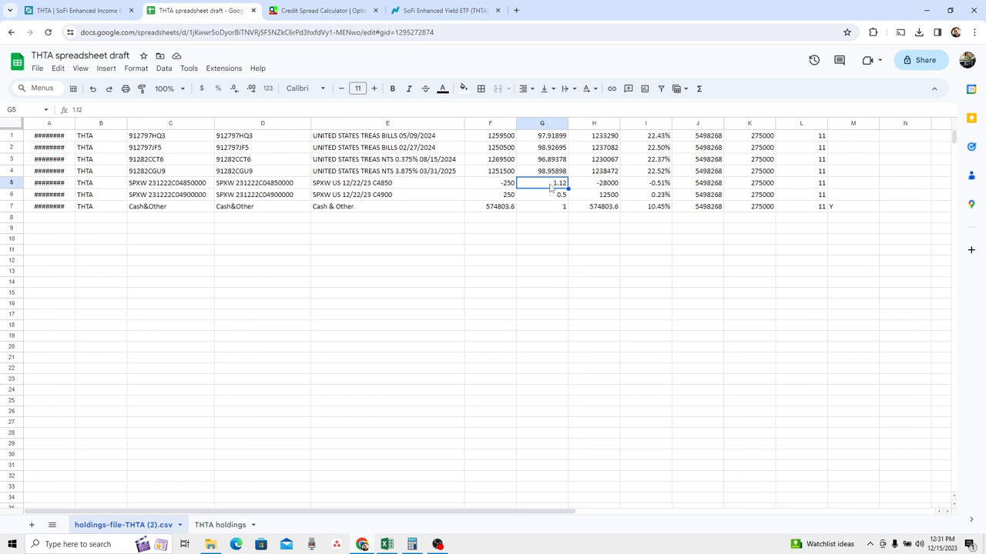
{"action": "mouse_move", "coordinate": [550, 194]}
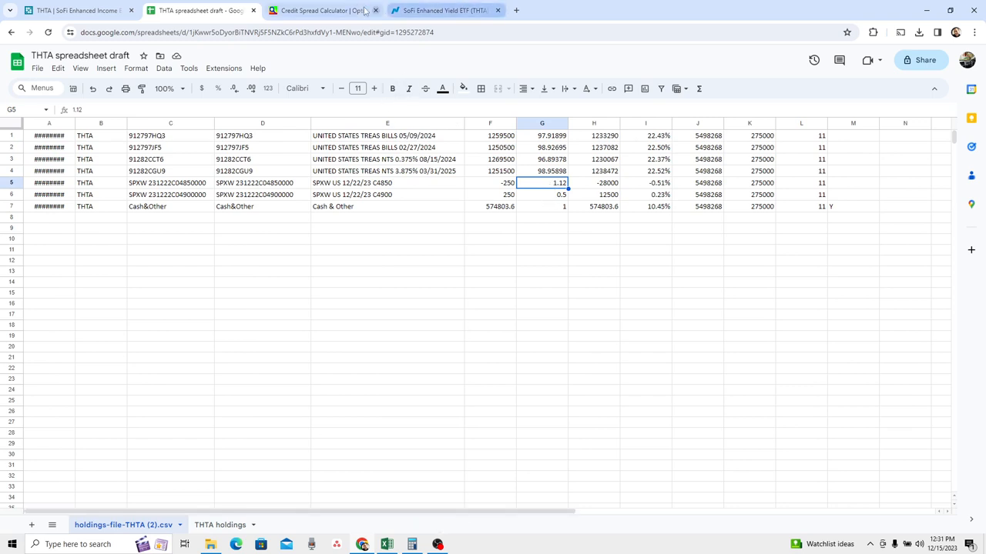
{"action": "left_click", "coordinate": [315, 9]}
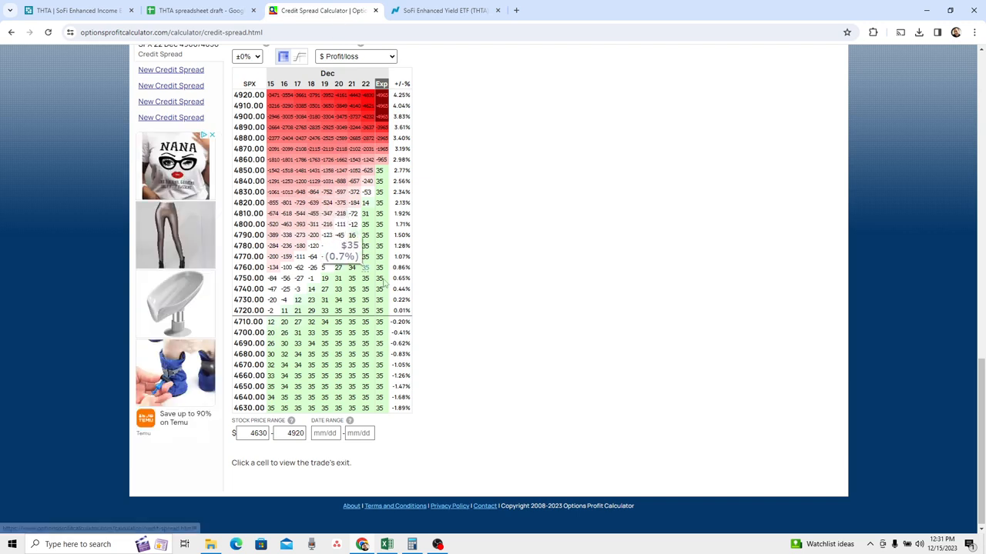
{"action": "mouse_move", "coordinate": [573, 240]}
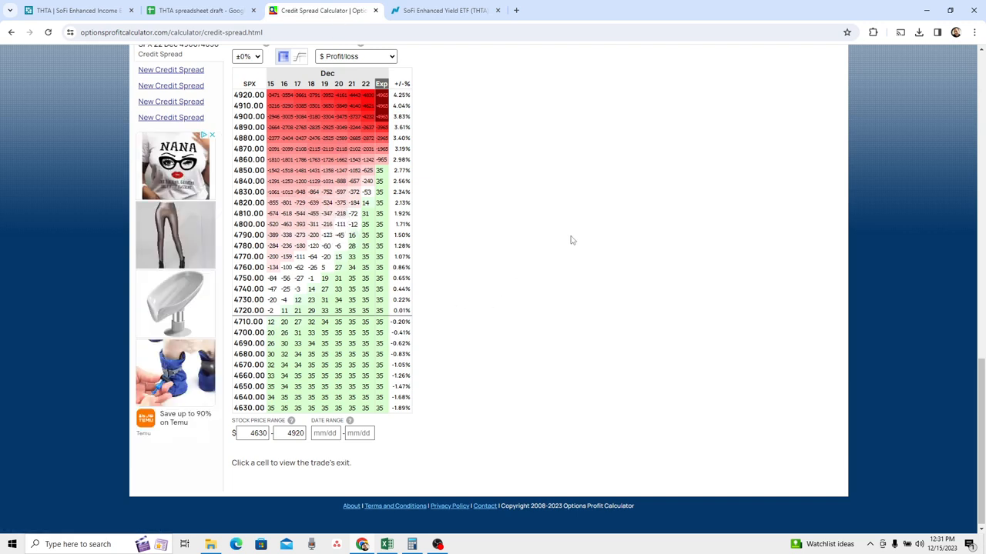
{"action": "mouse_move", "coordinate": [447, 298]}
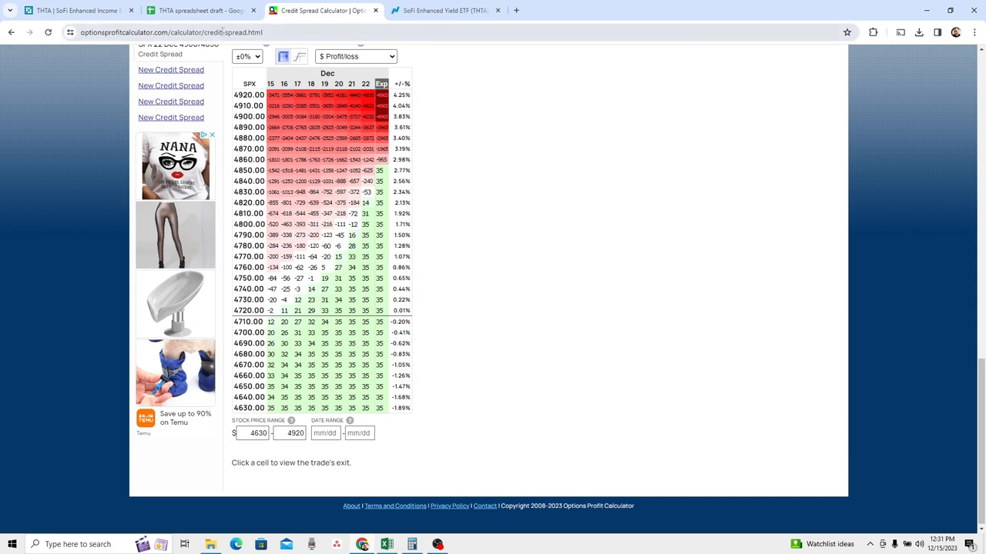
{"action": "left_click", "coordinate": [200, 9]}
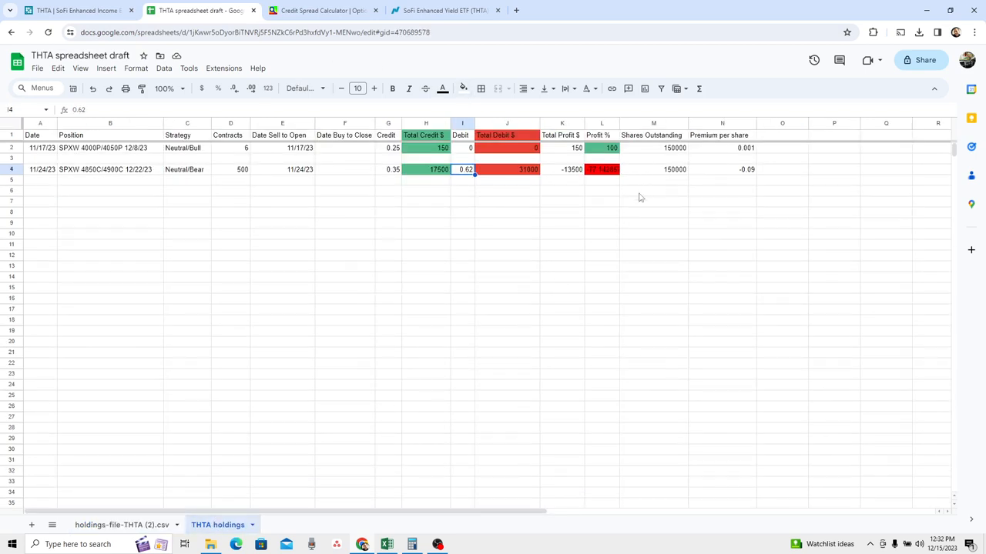
{"action": "mouse_move", "coordinate": [595, 179]}
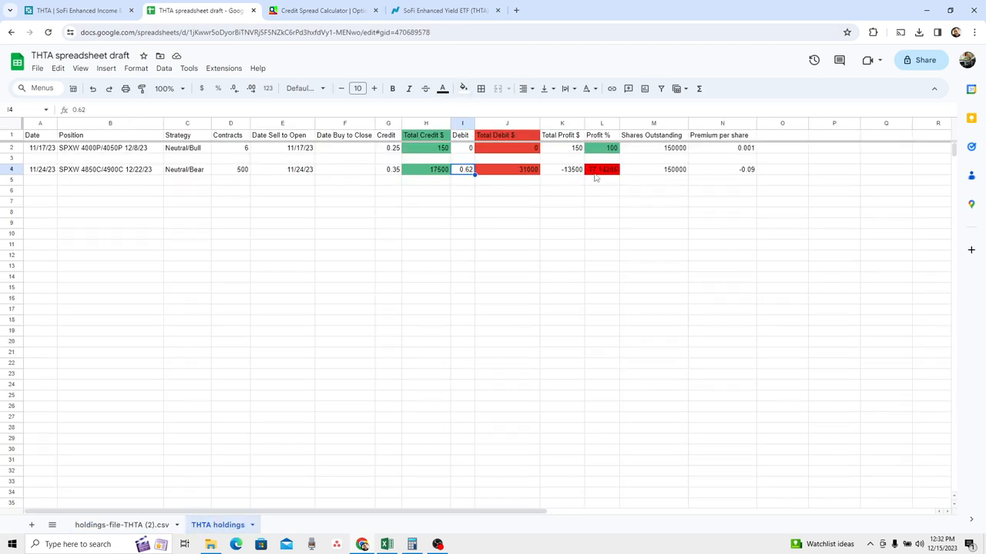
{"action": "mouse_move", "coordinate": [560, 178]}
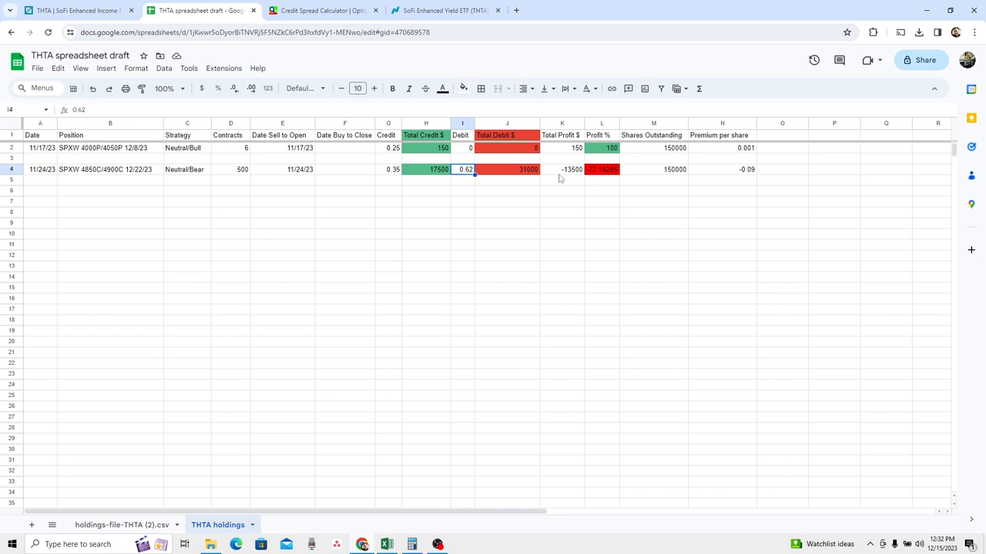
- Check the second trade's 0.35 credit and 0.62 debit in the THTA trade log
{"action": "left_click", "coordinate": [388, 170]}
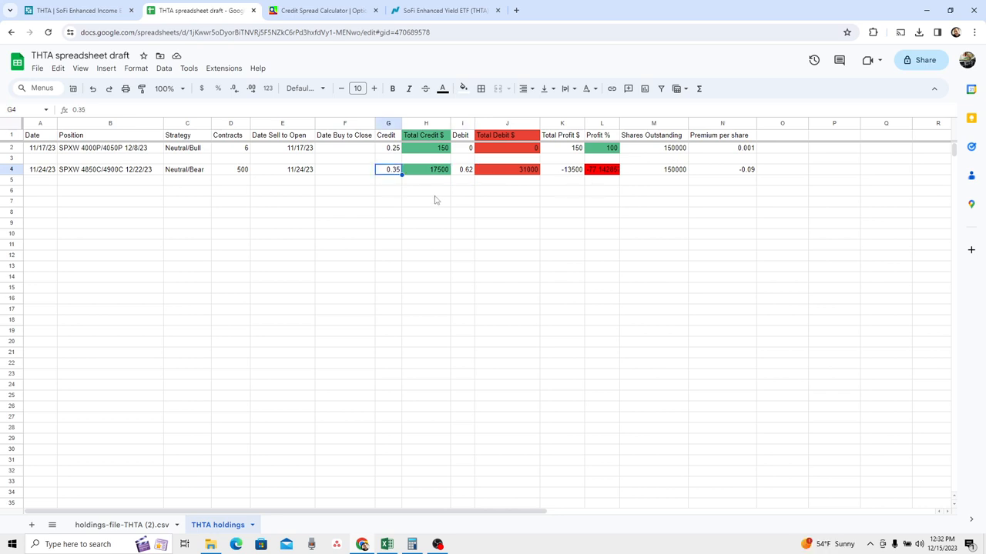
{"action": "mouse_move", "coordinate": [442, 194]}
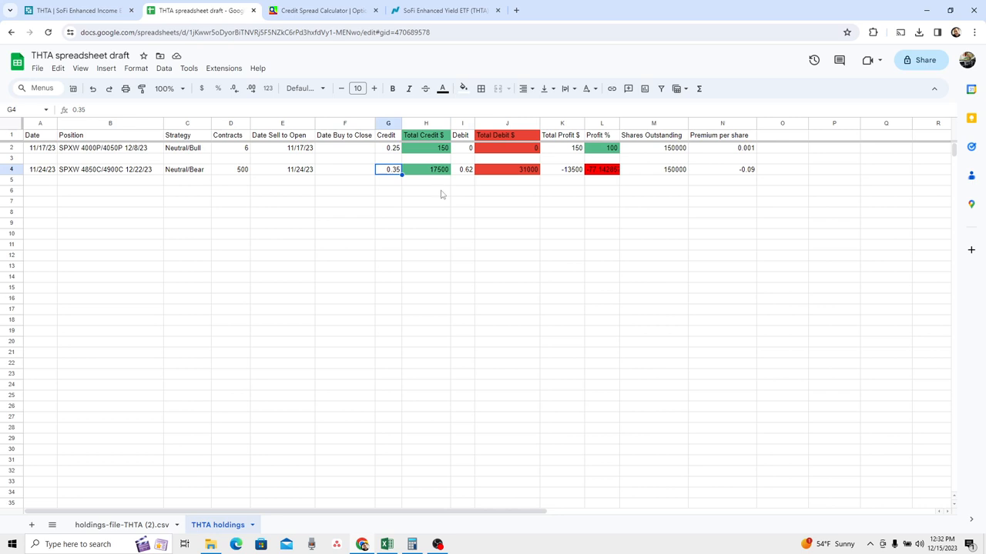
{"action": "left_click", "coordinate": [462, 169]}
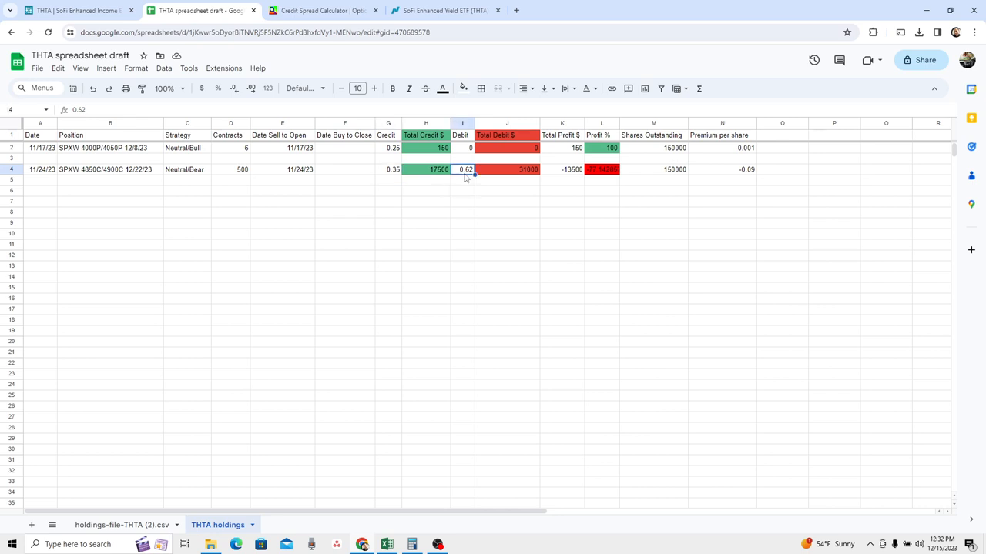
{"action": "mouse_move", "coordinate": [471, 184]}
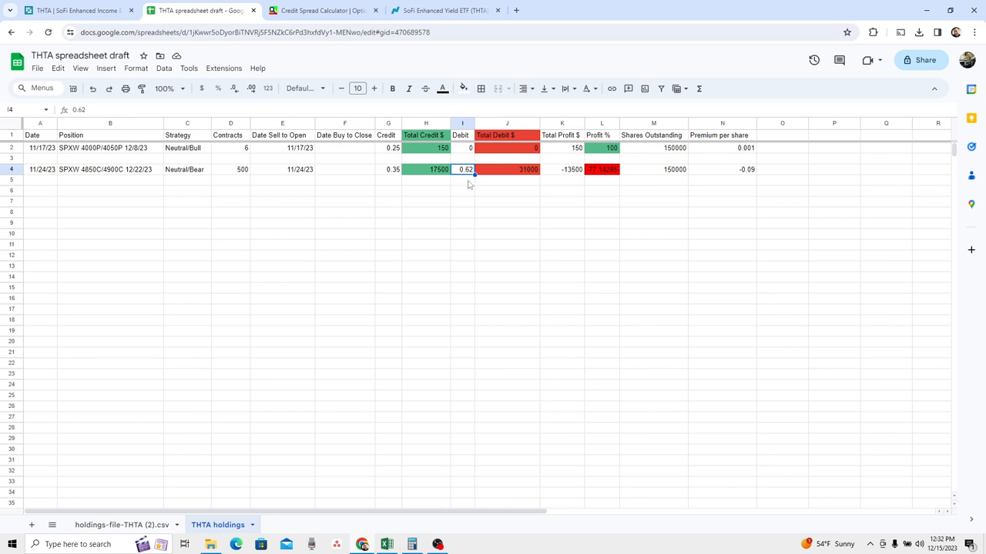
{"action": "mouse_move", "coordinate": [498, 190]}
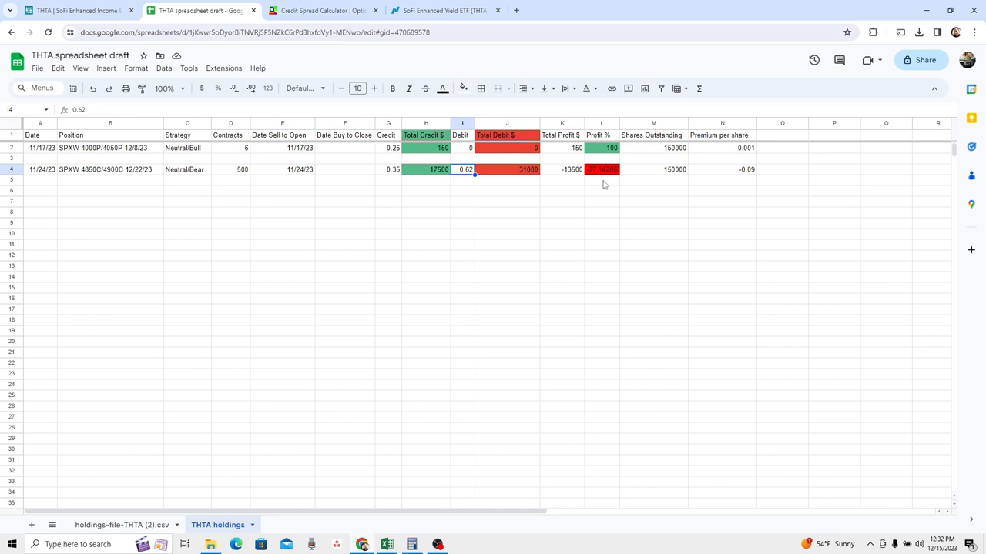
{"action": "mouse_move", "coordinate": [662, 188]}
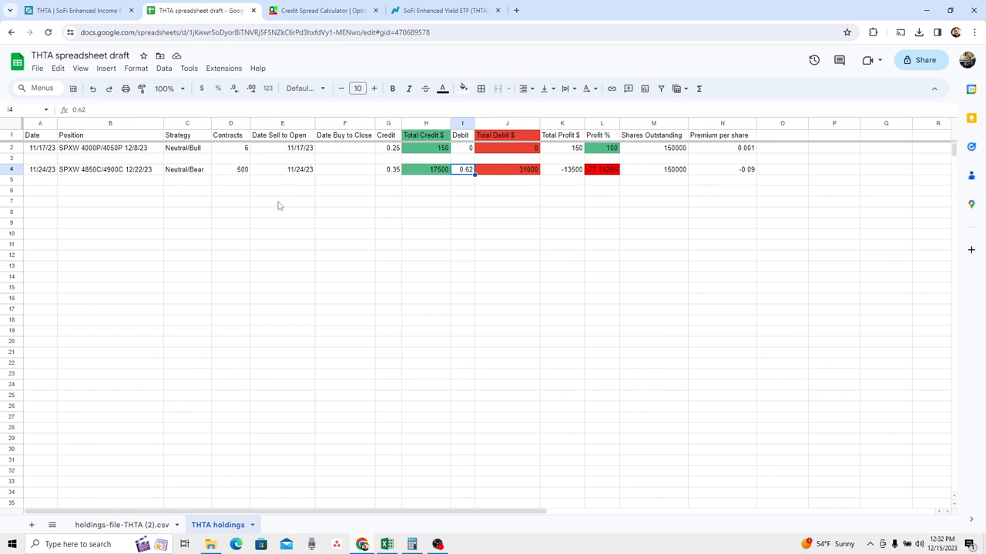
{"action": "mouse_move", "coordinate": [462, 221]}
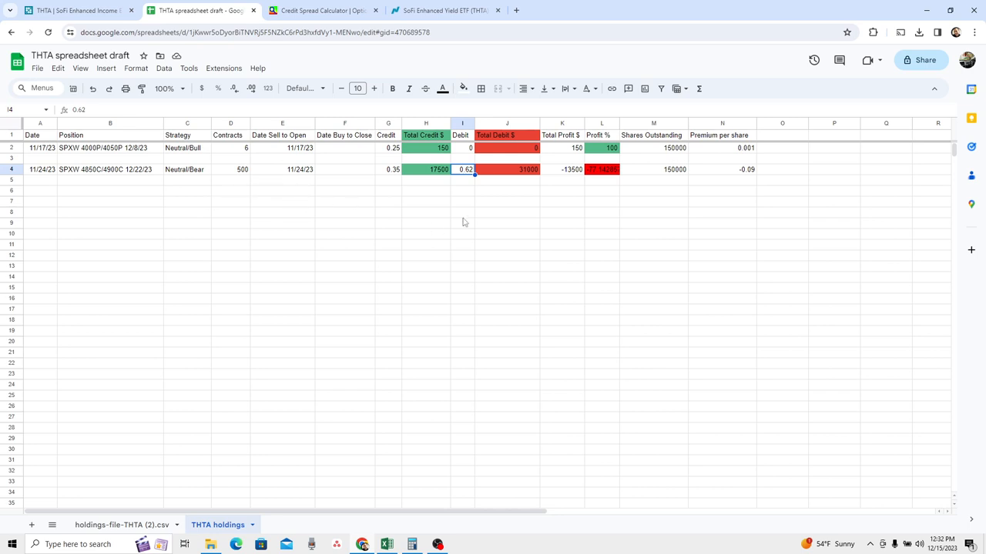
{"action": "mouse_move", "coordinate": [440, 105]}
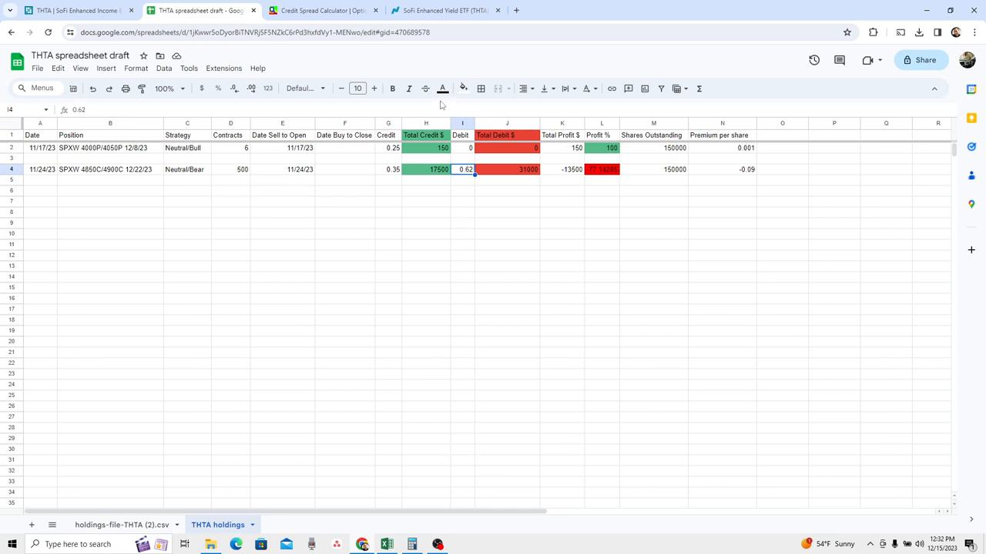
{"action": "mouse_move", "coordinate": [445, 10]}
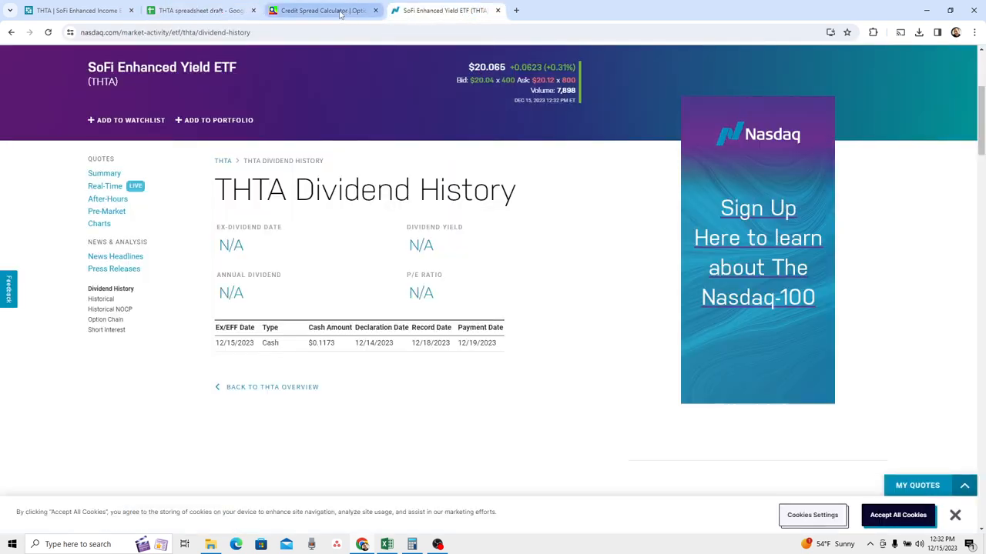
{"action": "left_click", "coordinate": [316, 9]}
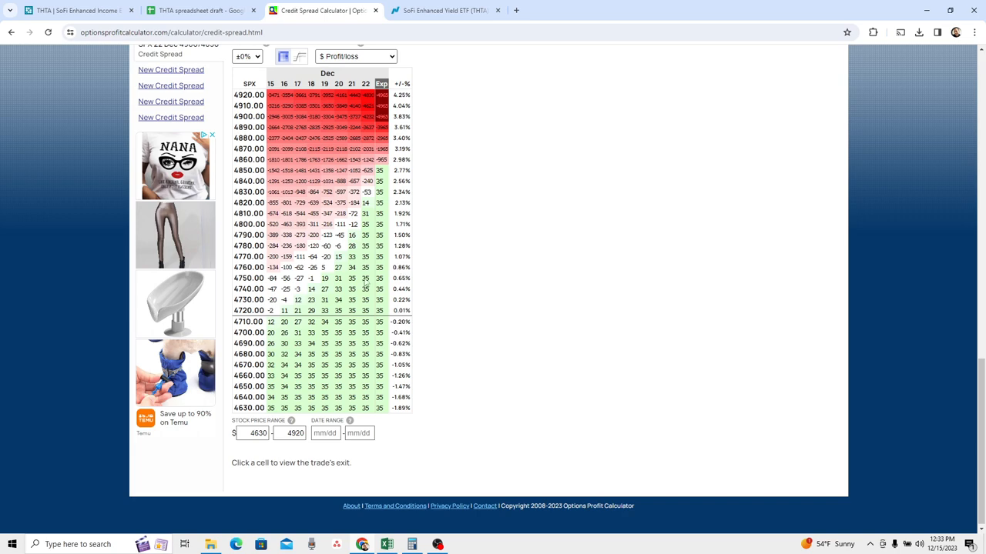
{"action": "left_click", "coordinate": [200, 10]}
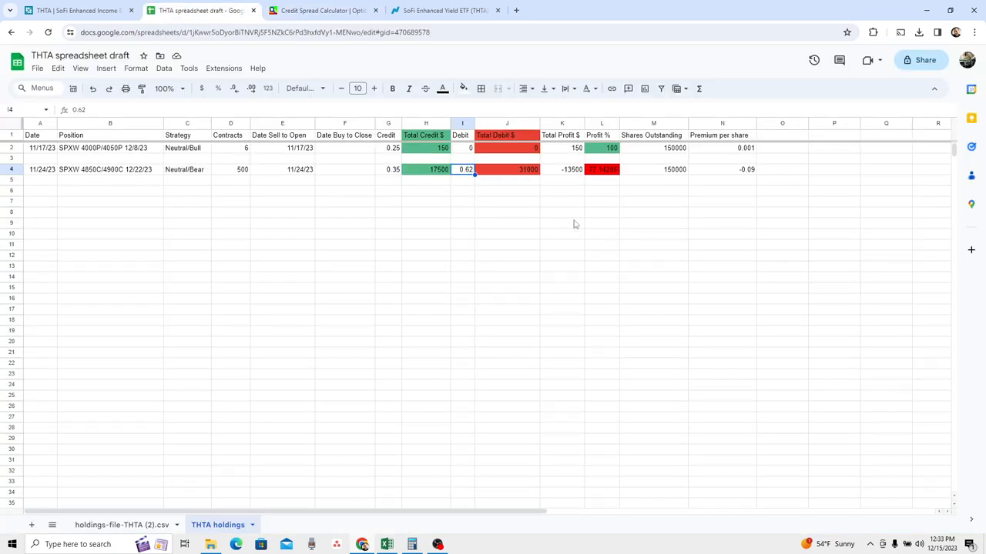
{"action": "left_click", "coordinate": [444, 9]}
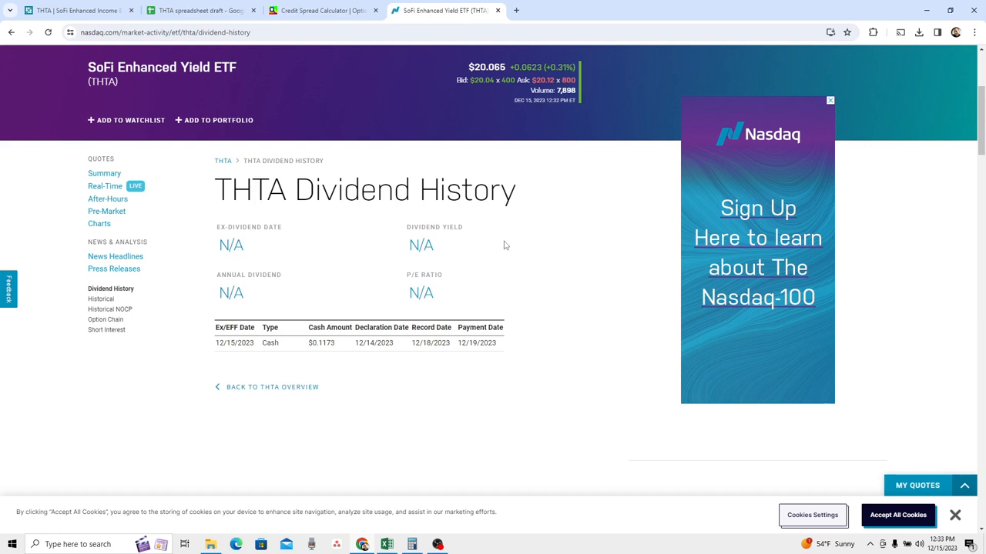
{"action": "mouse_move", "coordinate": [324, 355]}
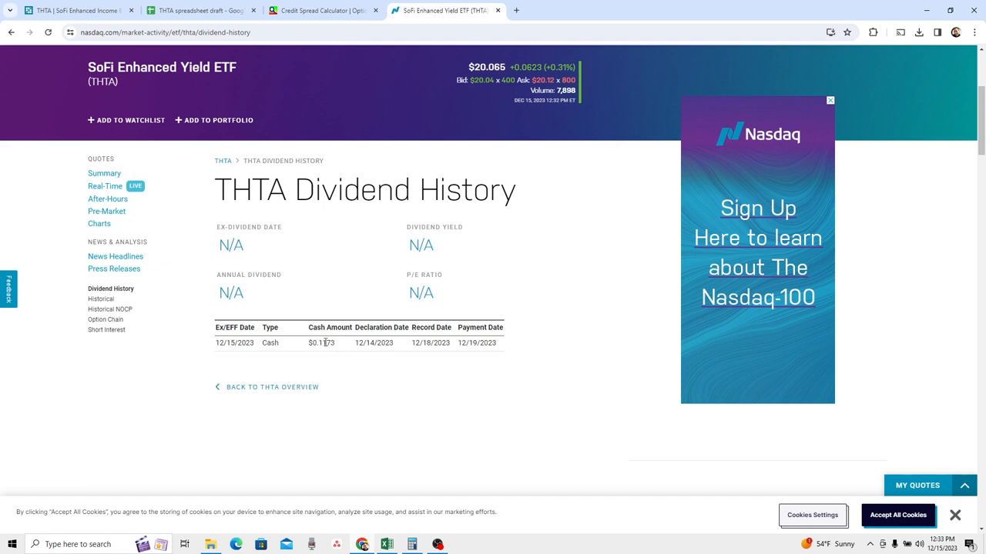
{"action": "mouse_move", "coordinate": [430, 354]}
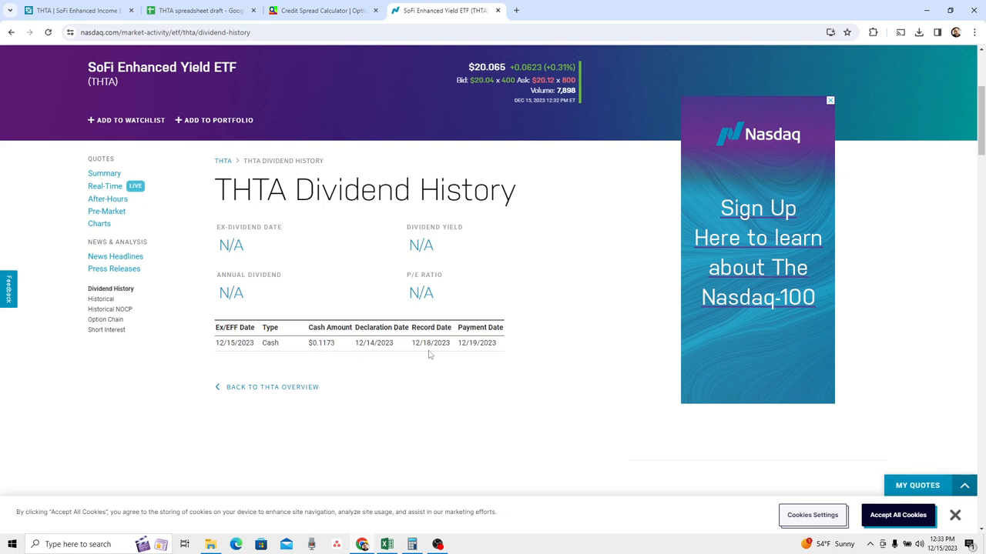
{"action": "mouse_move", "coordinate": [527, 342]}
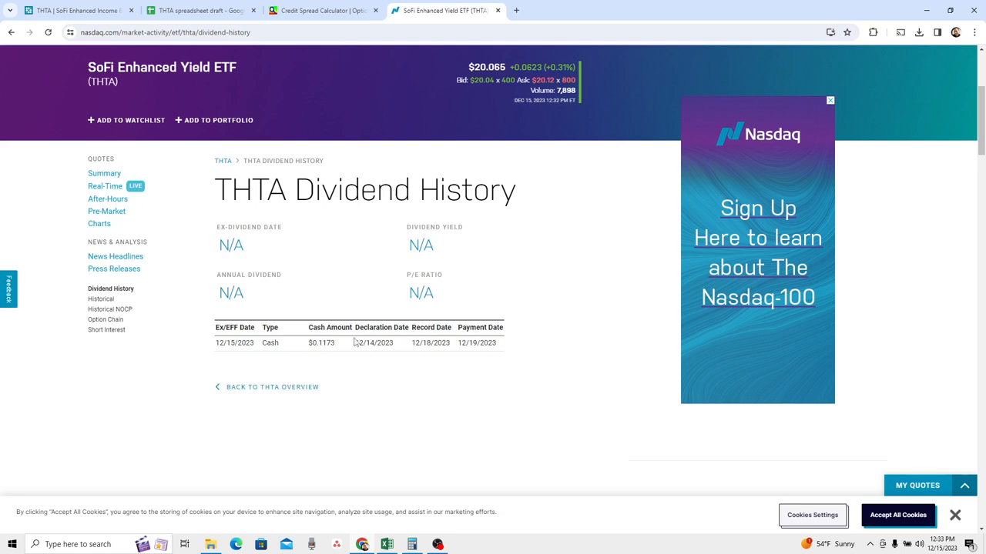
{"action": "mouse_move", "coordinate": [373, 342]}
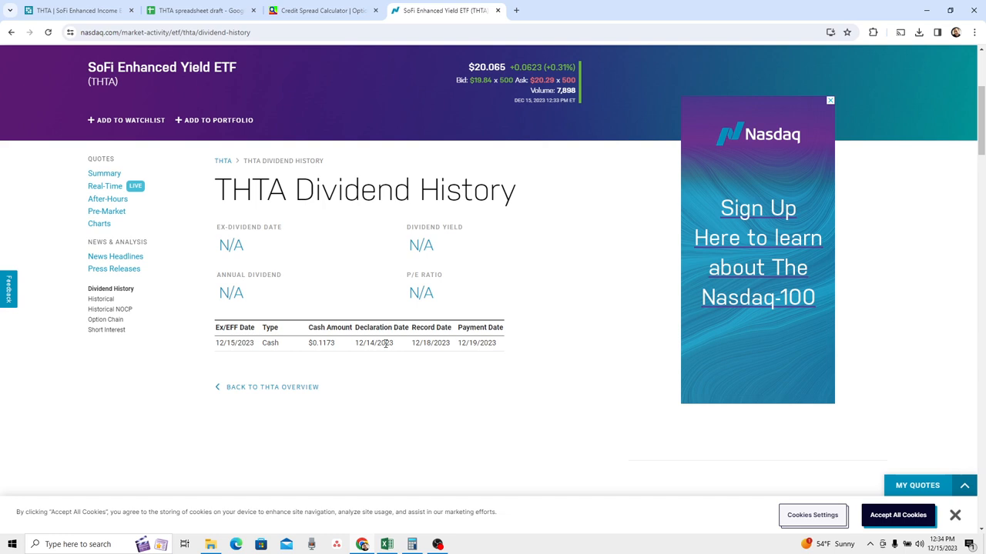
{"action": "mouse_move", "coordinate": [495, 342]}
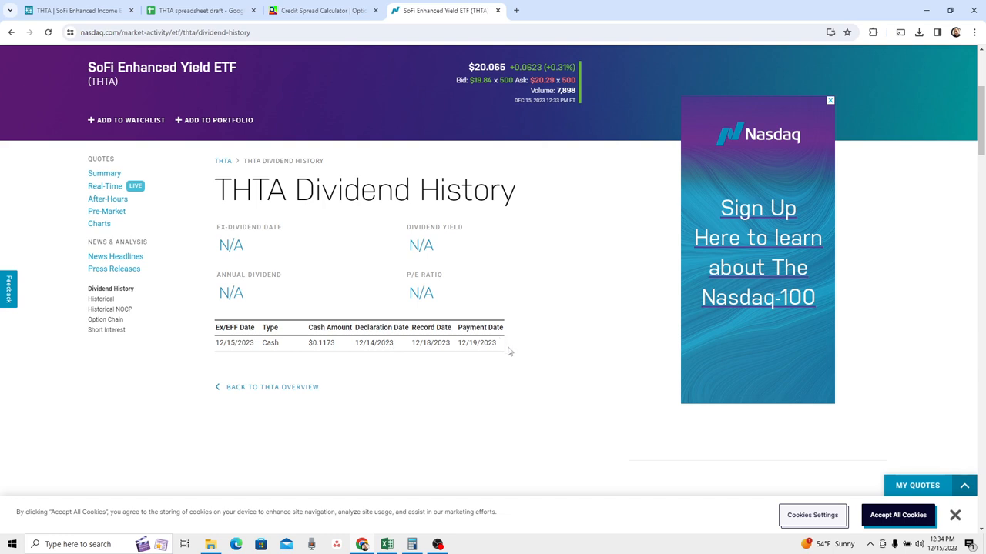
{"action": "mouse_move", "coordinate": [486, 314]}
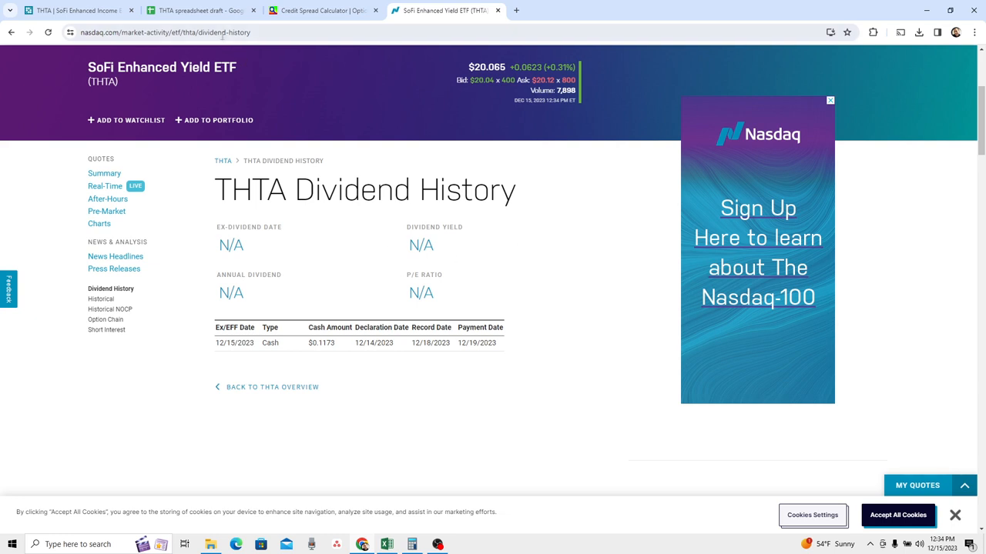
- Cycle through the Nasdaq dividend page and credit spread calculator, settling on the THTA holdings sheet
{"action": "left_click", "coordinate": [200, 10]}
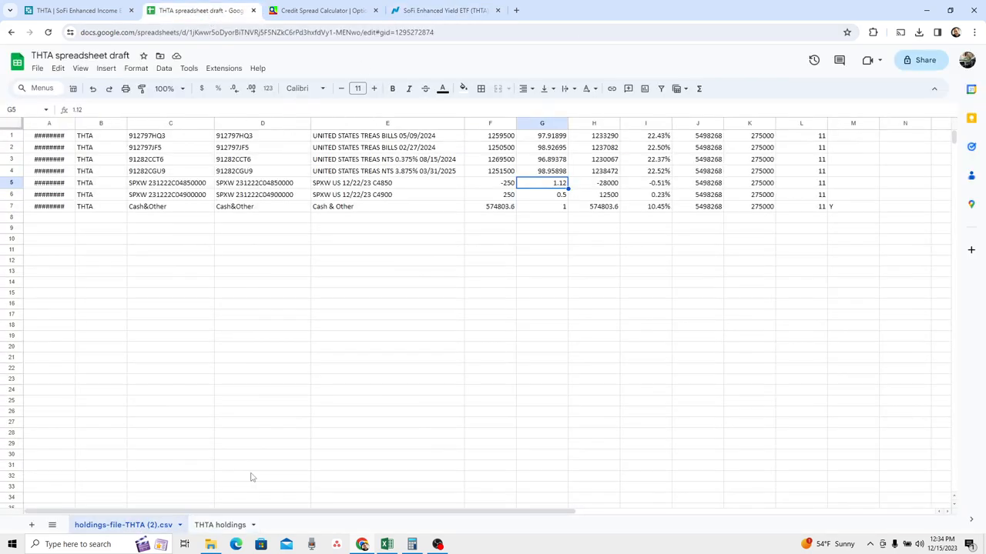
{"action": "mouse_move", "coordinate": [554, 209]}
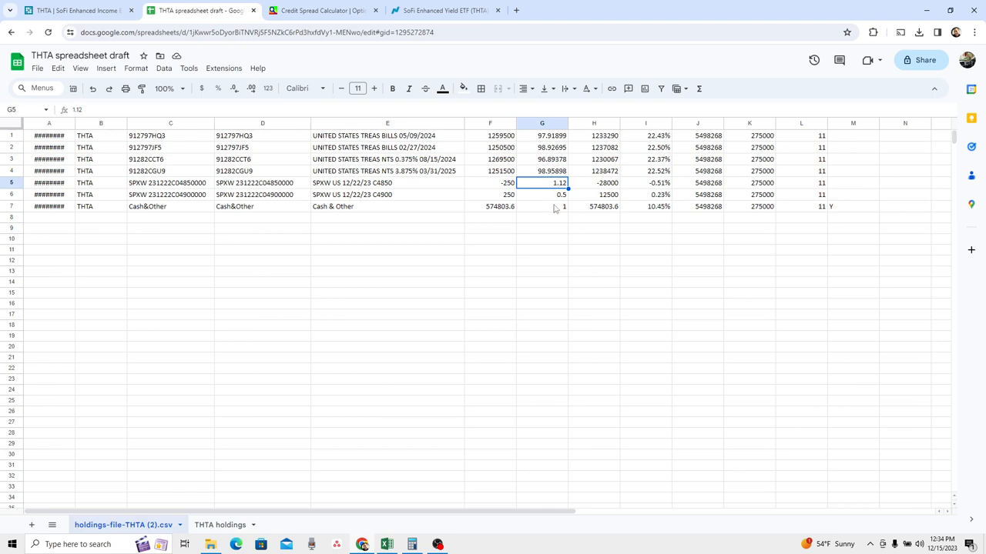
{"action": "mouse_move", "coordinate": [483, 231]}
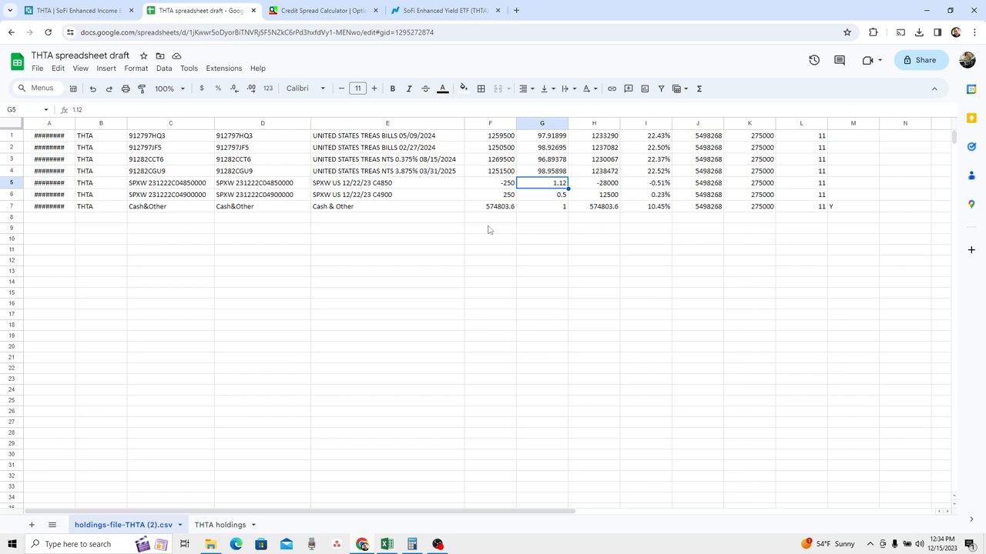
{"action": "left_click", "coordinate": [444, 9]}
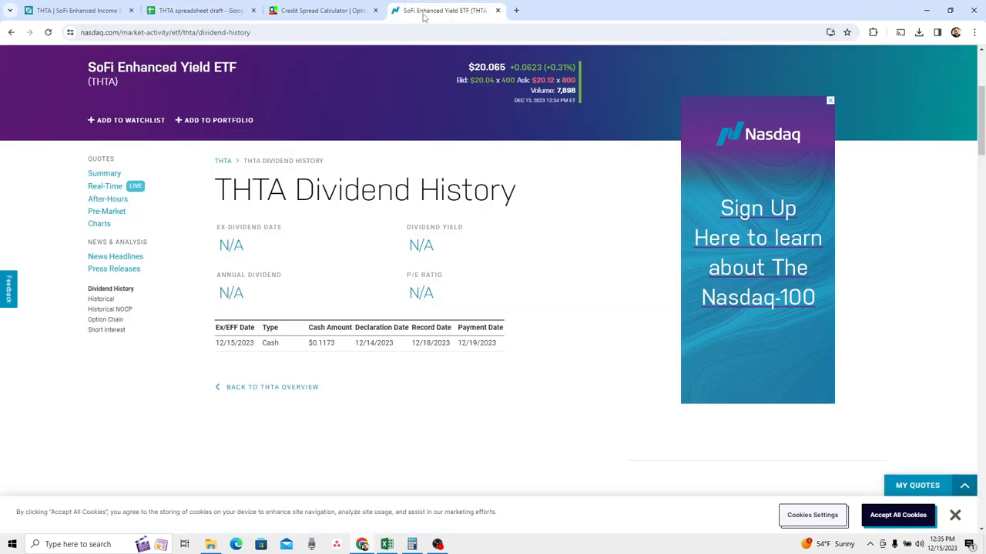
{"action": "mouse_move", "coordinate": [373, 372]}
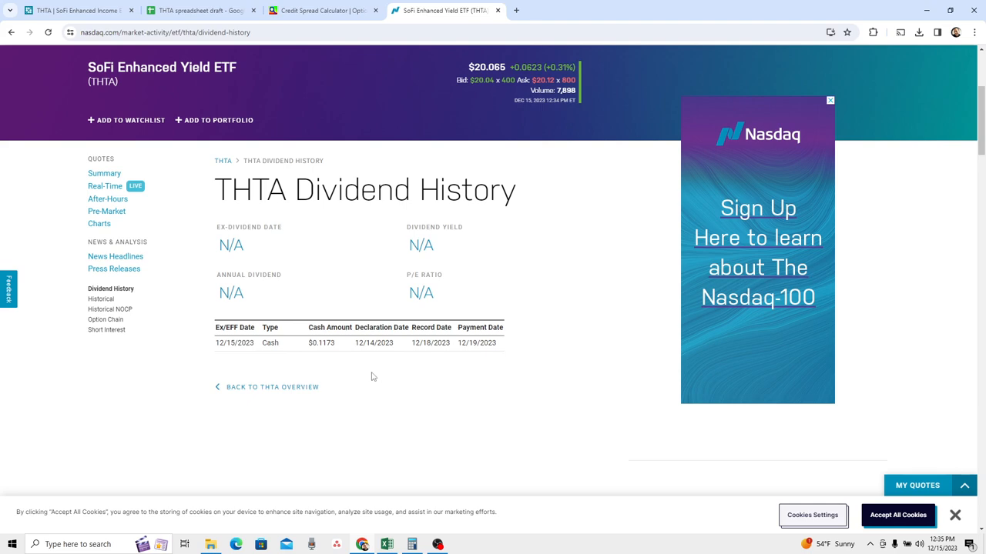
{"action": "left_click", "coordinate": [316, 9]}
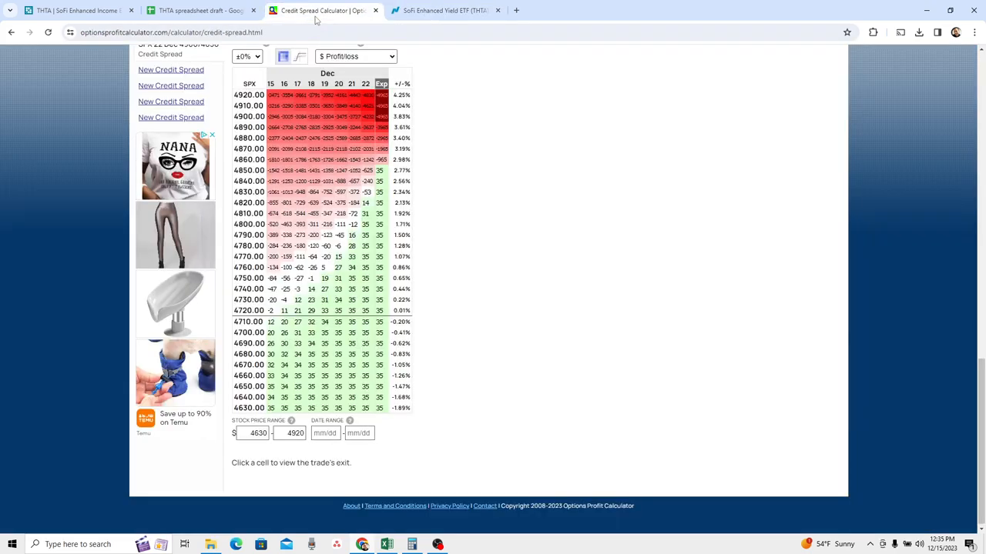
{"action": "left_click", "coordinate": [201, 9]}
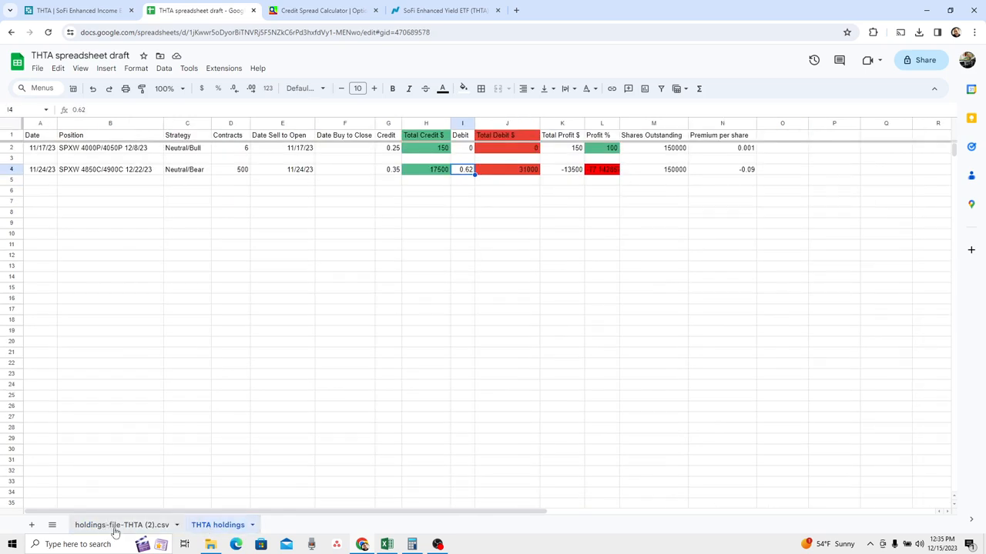
{"action": "mouse_move", "coordinate": [122, 530]}
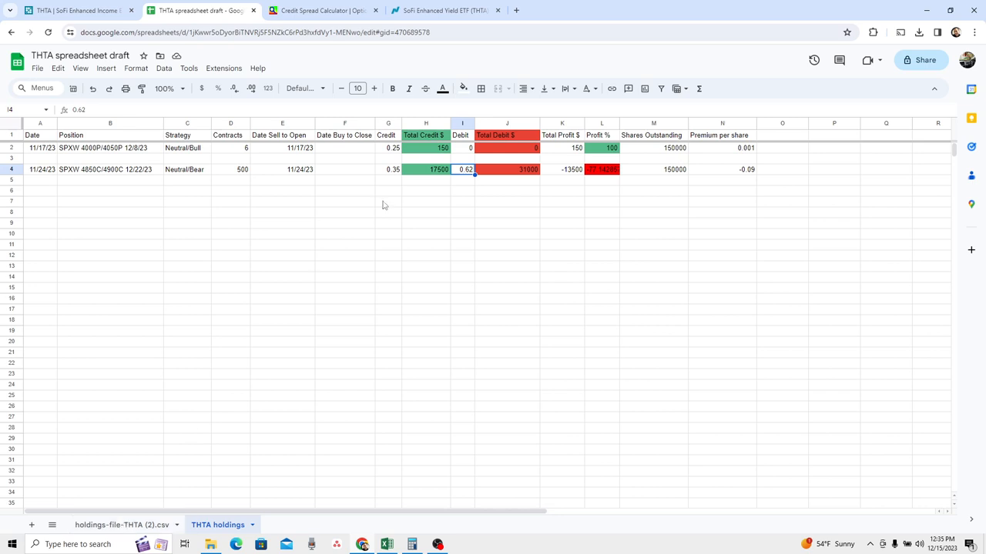
- Return to Nasdaq's THTA Dividend History listing the 12/19/2023 payment date
{"action": "left_click", "coordinate": [444, 10]}
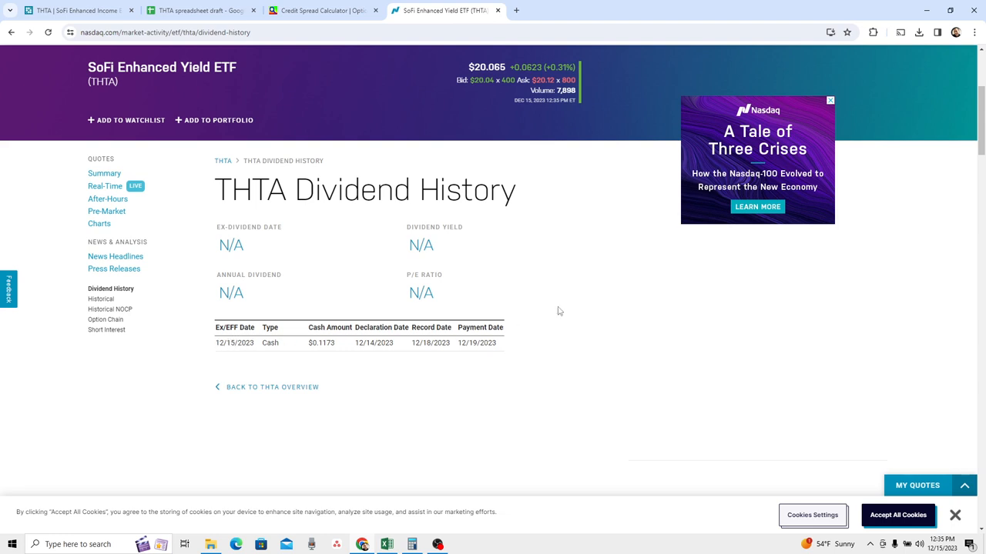
{"action": "mouse_move", "coordinate": [567, 284]}
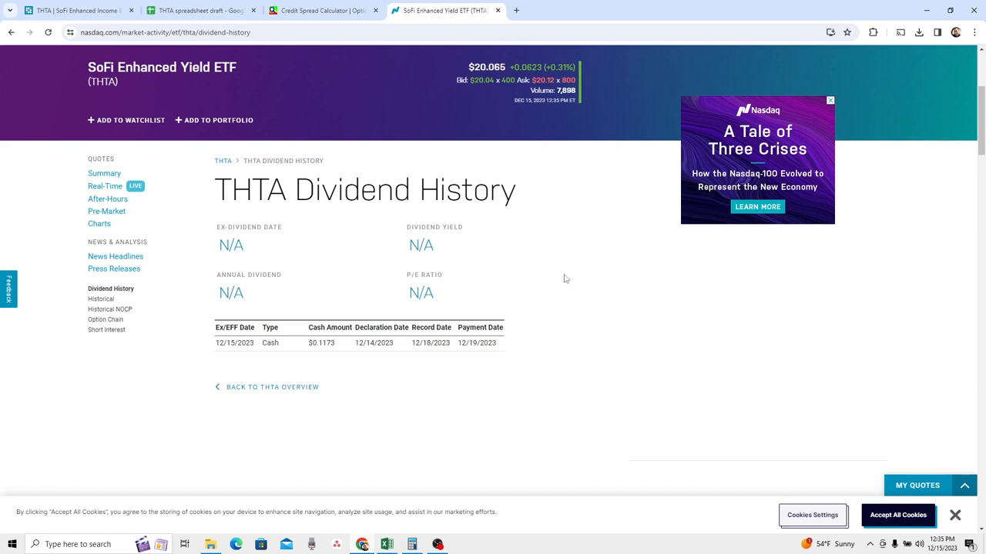
{"action": "mouse_move", "coordinate": [458, 130]}
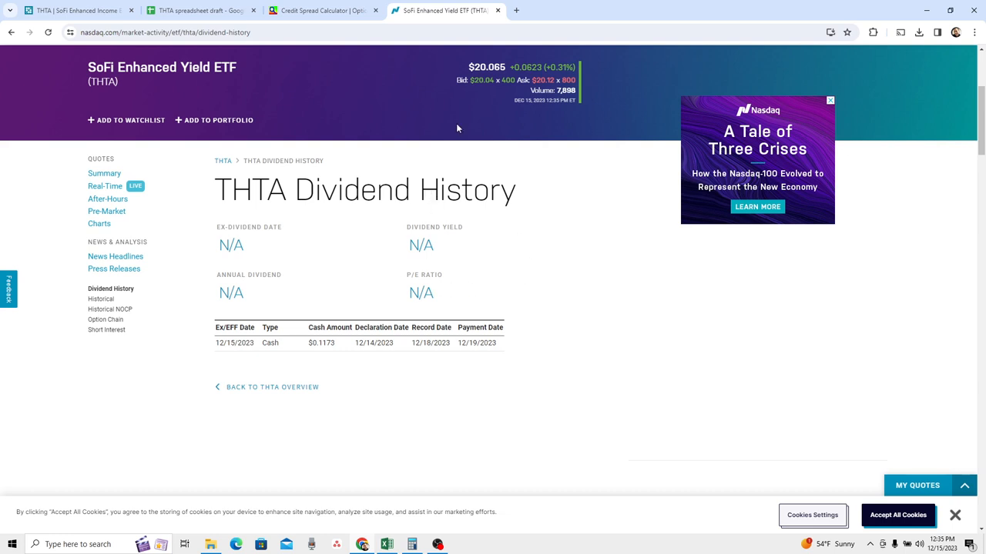
{"action": "mouse_move", "coordinate": [551, 350]}
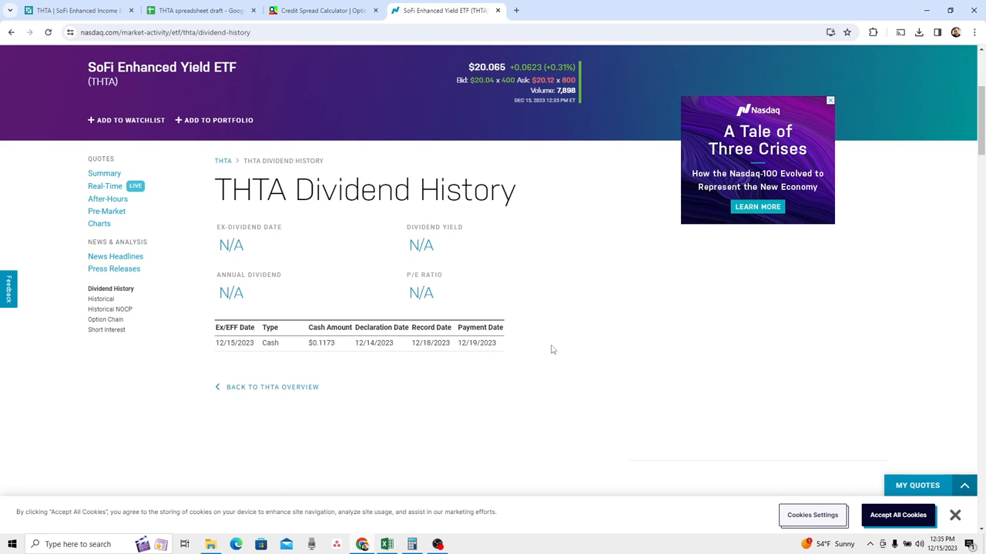
{"action": "mouse_move", "coordinate": [477, 268]}
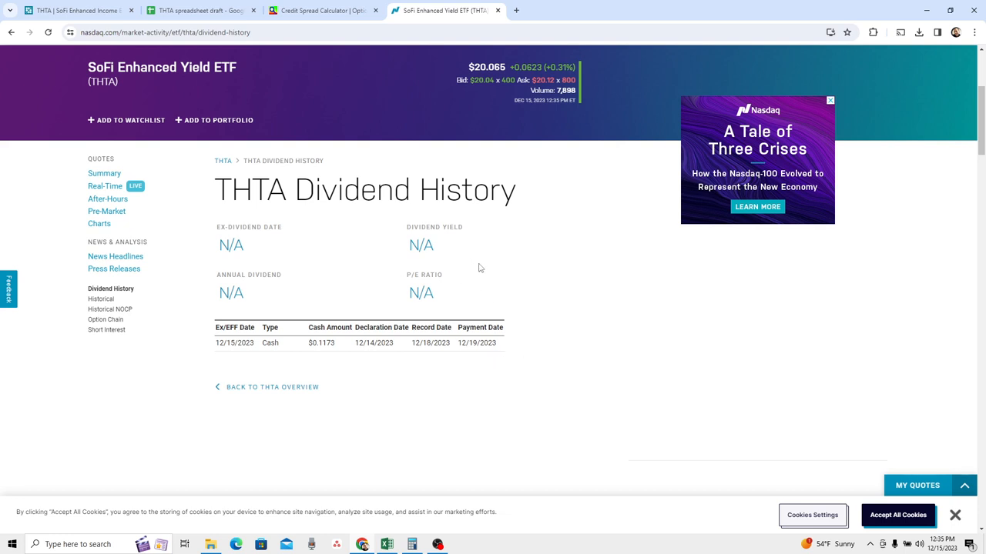
{"action": "mouse_move", "coordinate": [496, 369]}
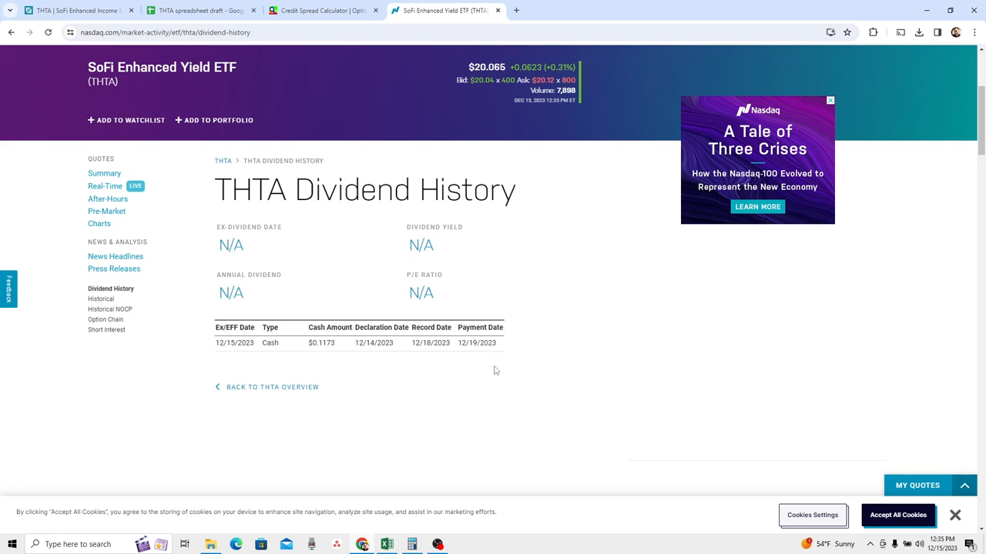
{"action": "mouse_move", "coordinate": [503, 366]}
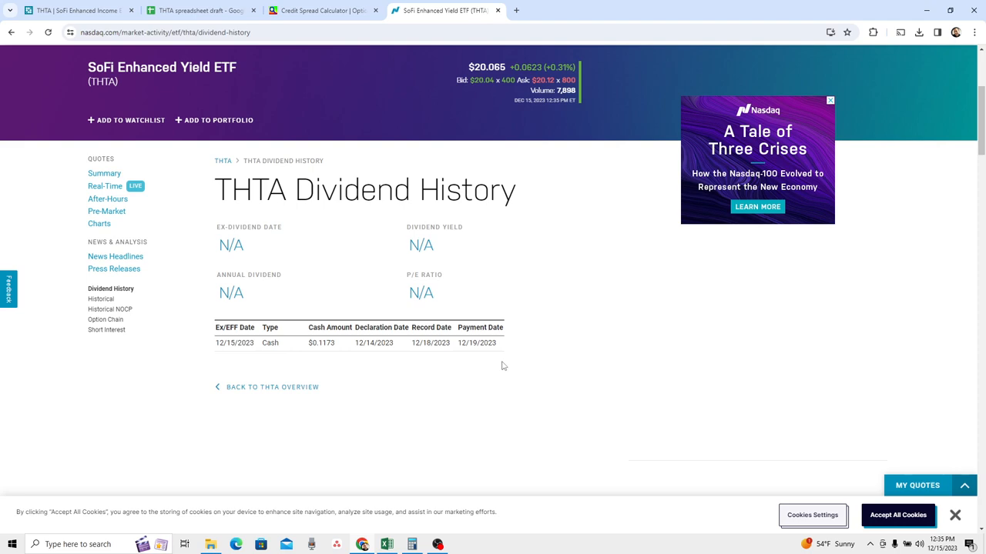
{"action": "left_click", "coordinate": [200, 9]}
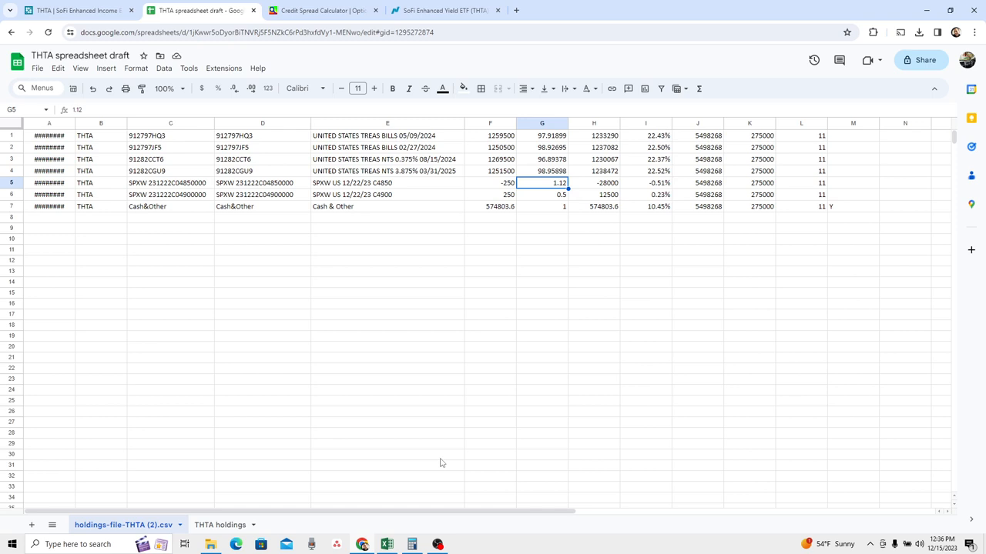
{"action": "mouse_move", "coordinate": [471, 51]}
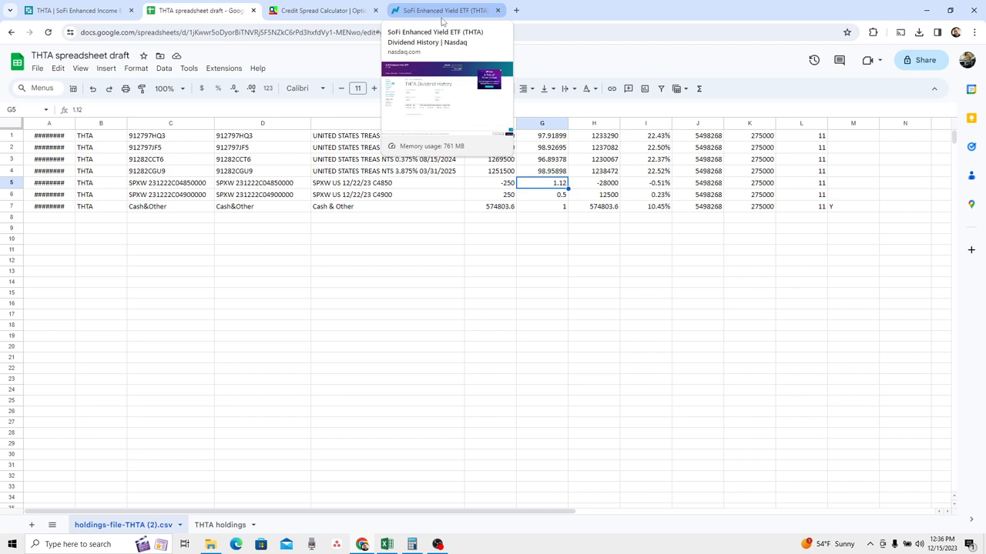
{"action": "left_click", "coordinate": [444, 9]}
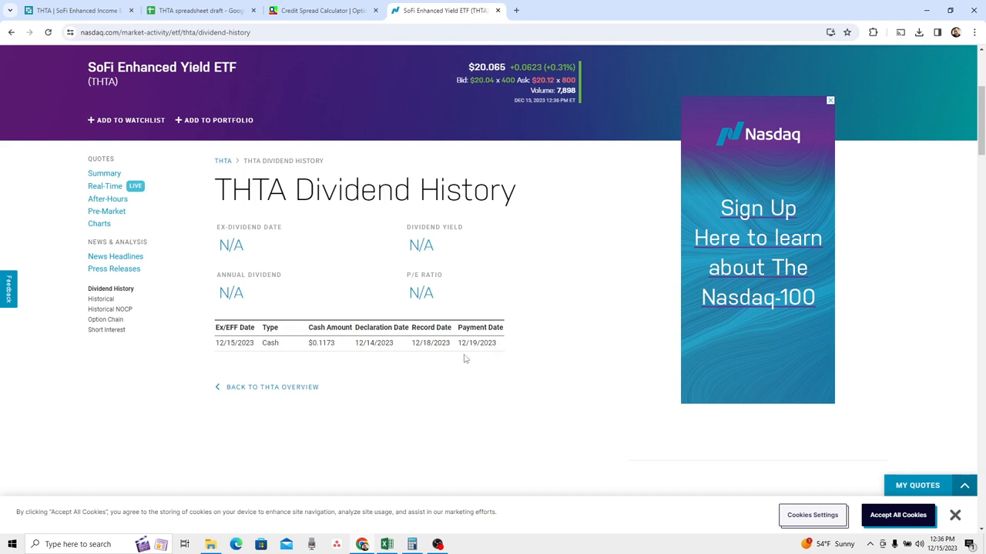
- Open the taskbar calendar and pick out Tuesday December 19, the dividend payment date
{"action": "left_click", "coordinate": [947, 546]}
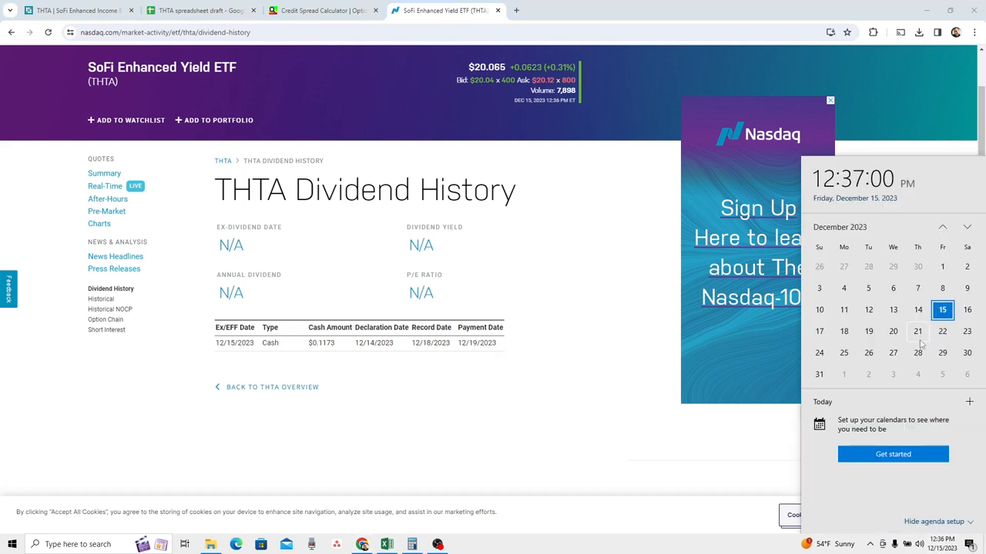
{"action": "left_click", "coordinate": [869, 331]}
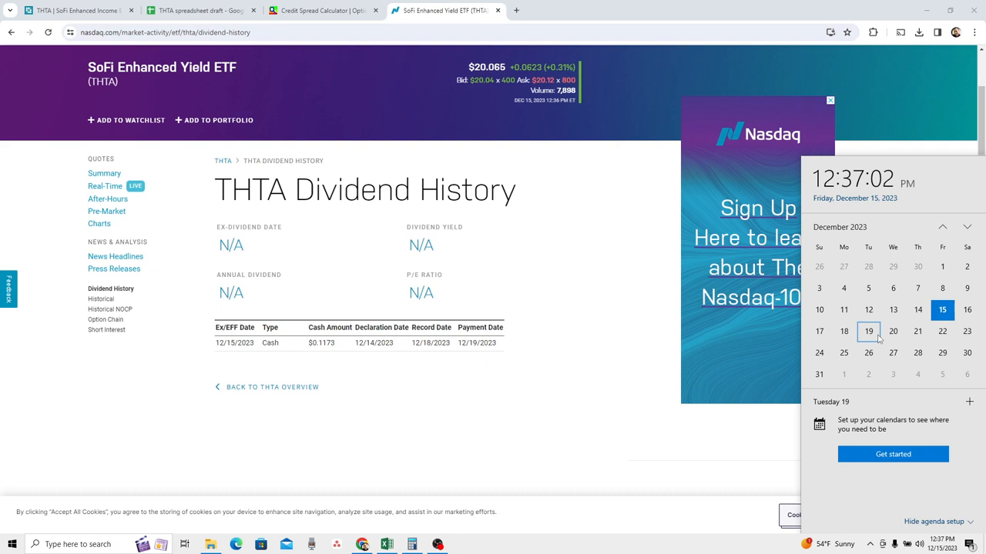
{"action": "mouse_move", "coordinate": [711, 348]}
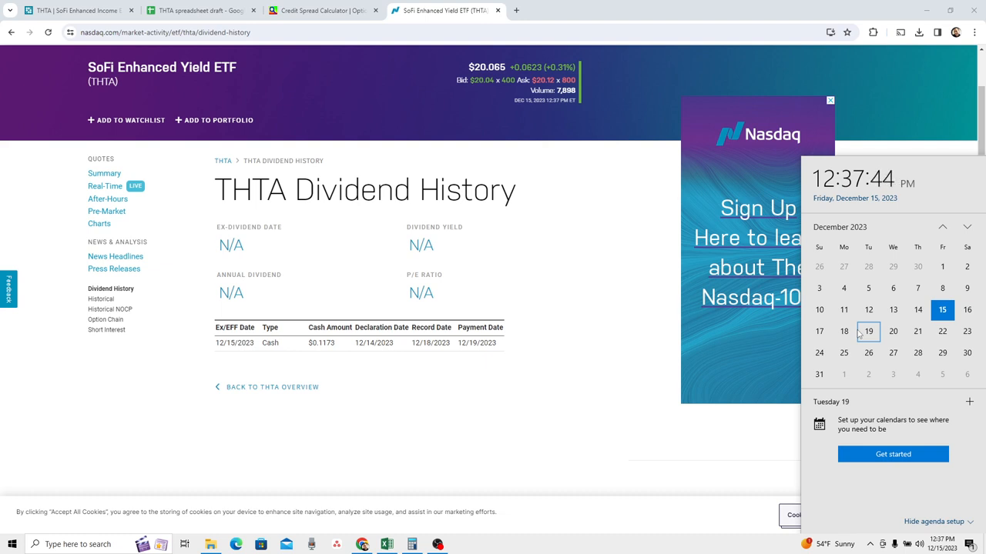
{"action": "mouse_move", "coordinate": [608, 459]}
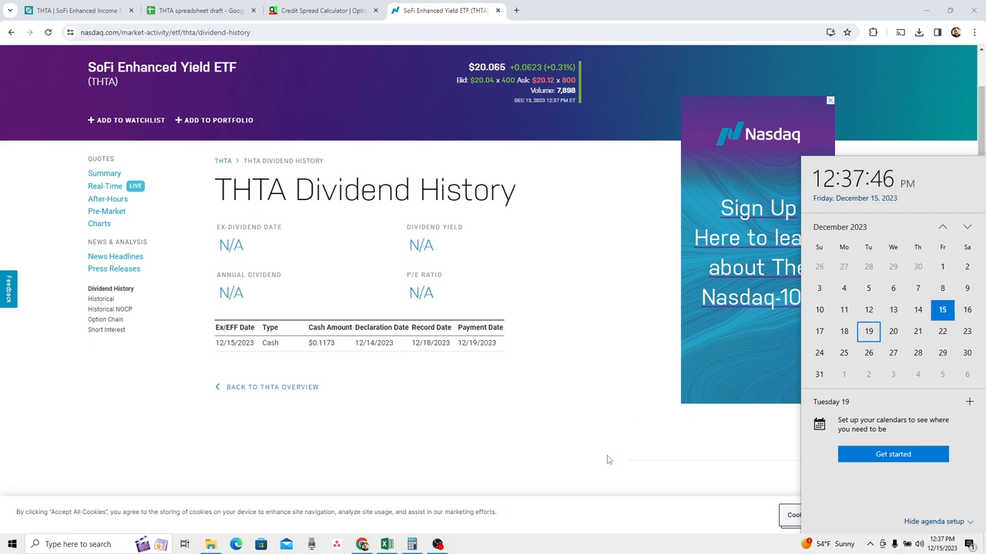